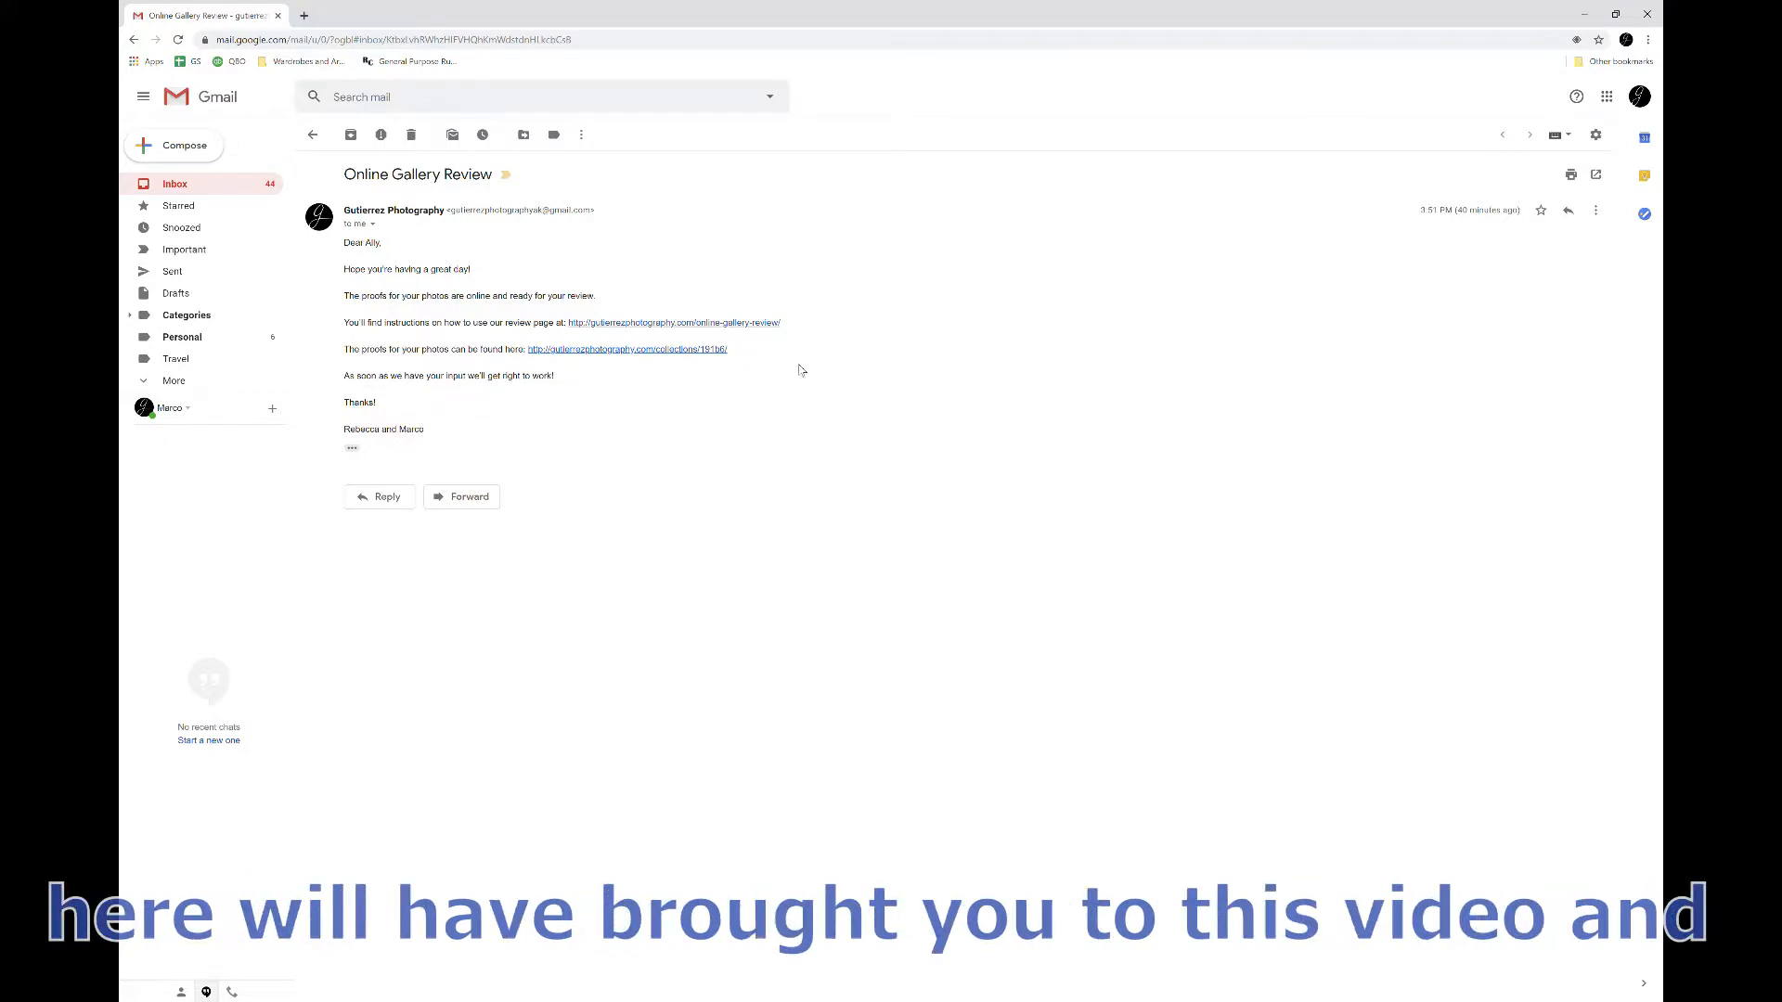
mouse_move(854, 297)
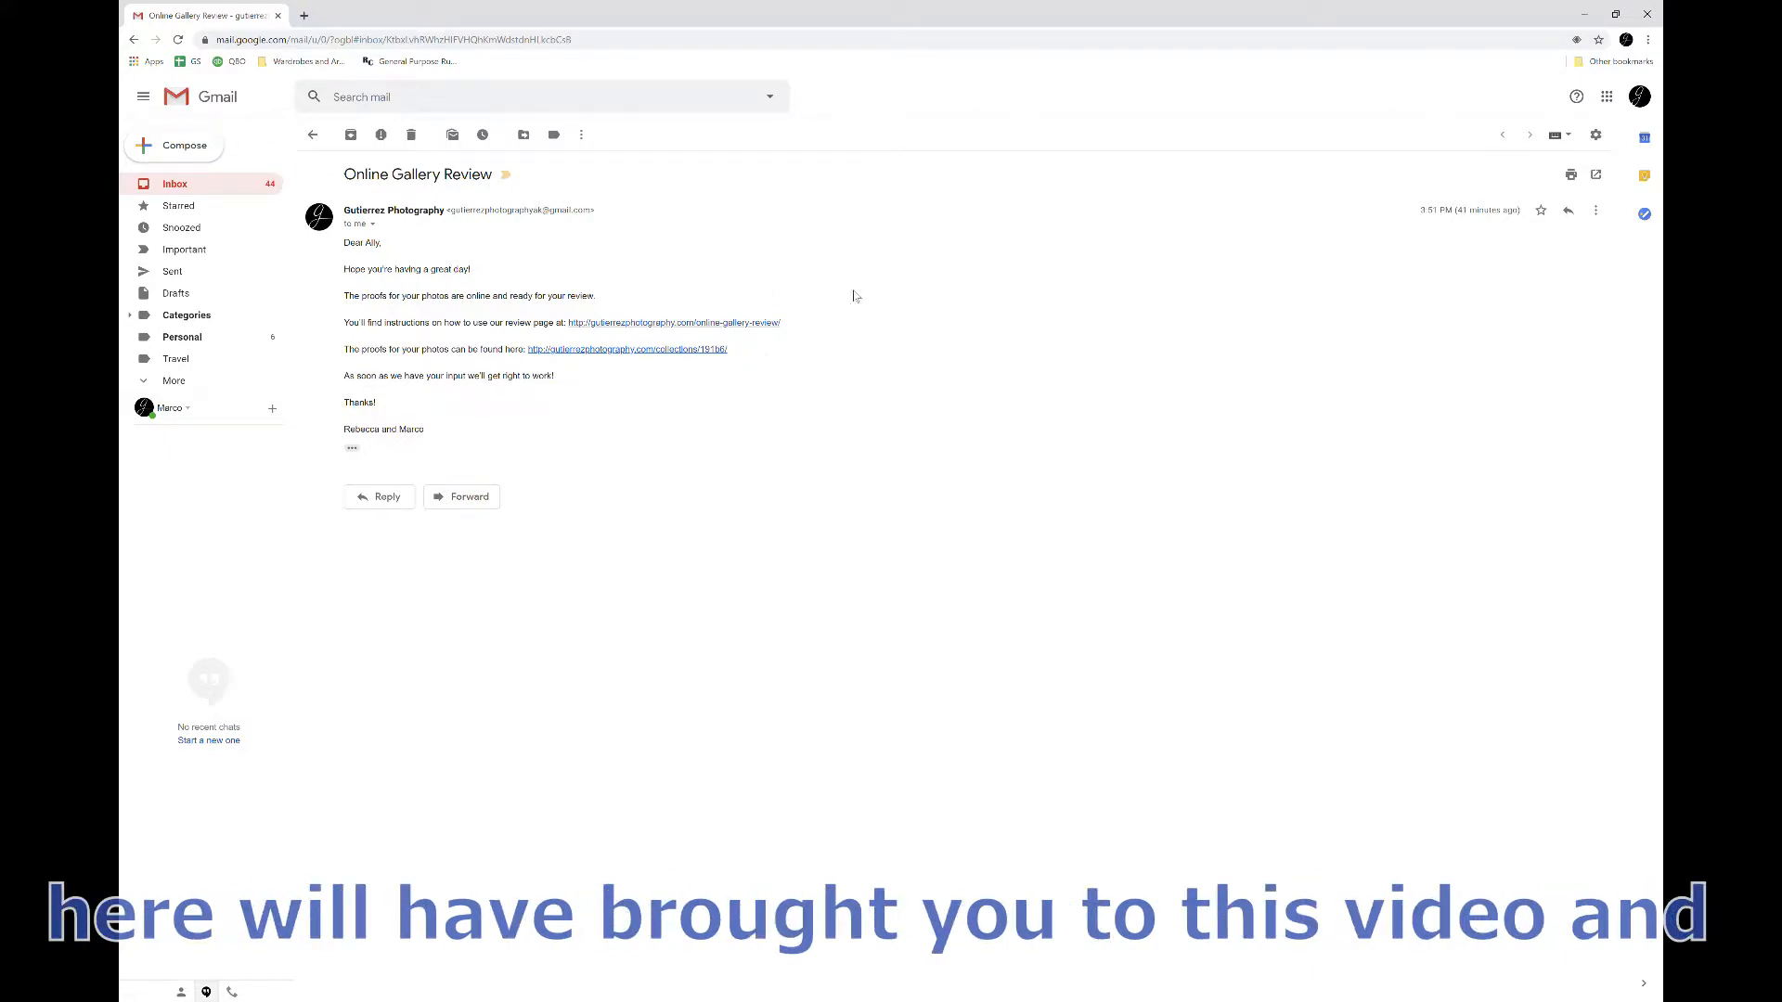
mouse_move(678, 373)
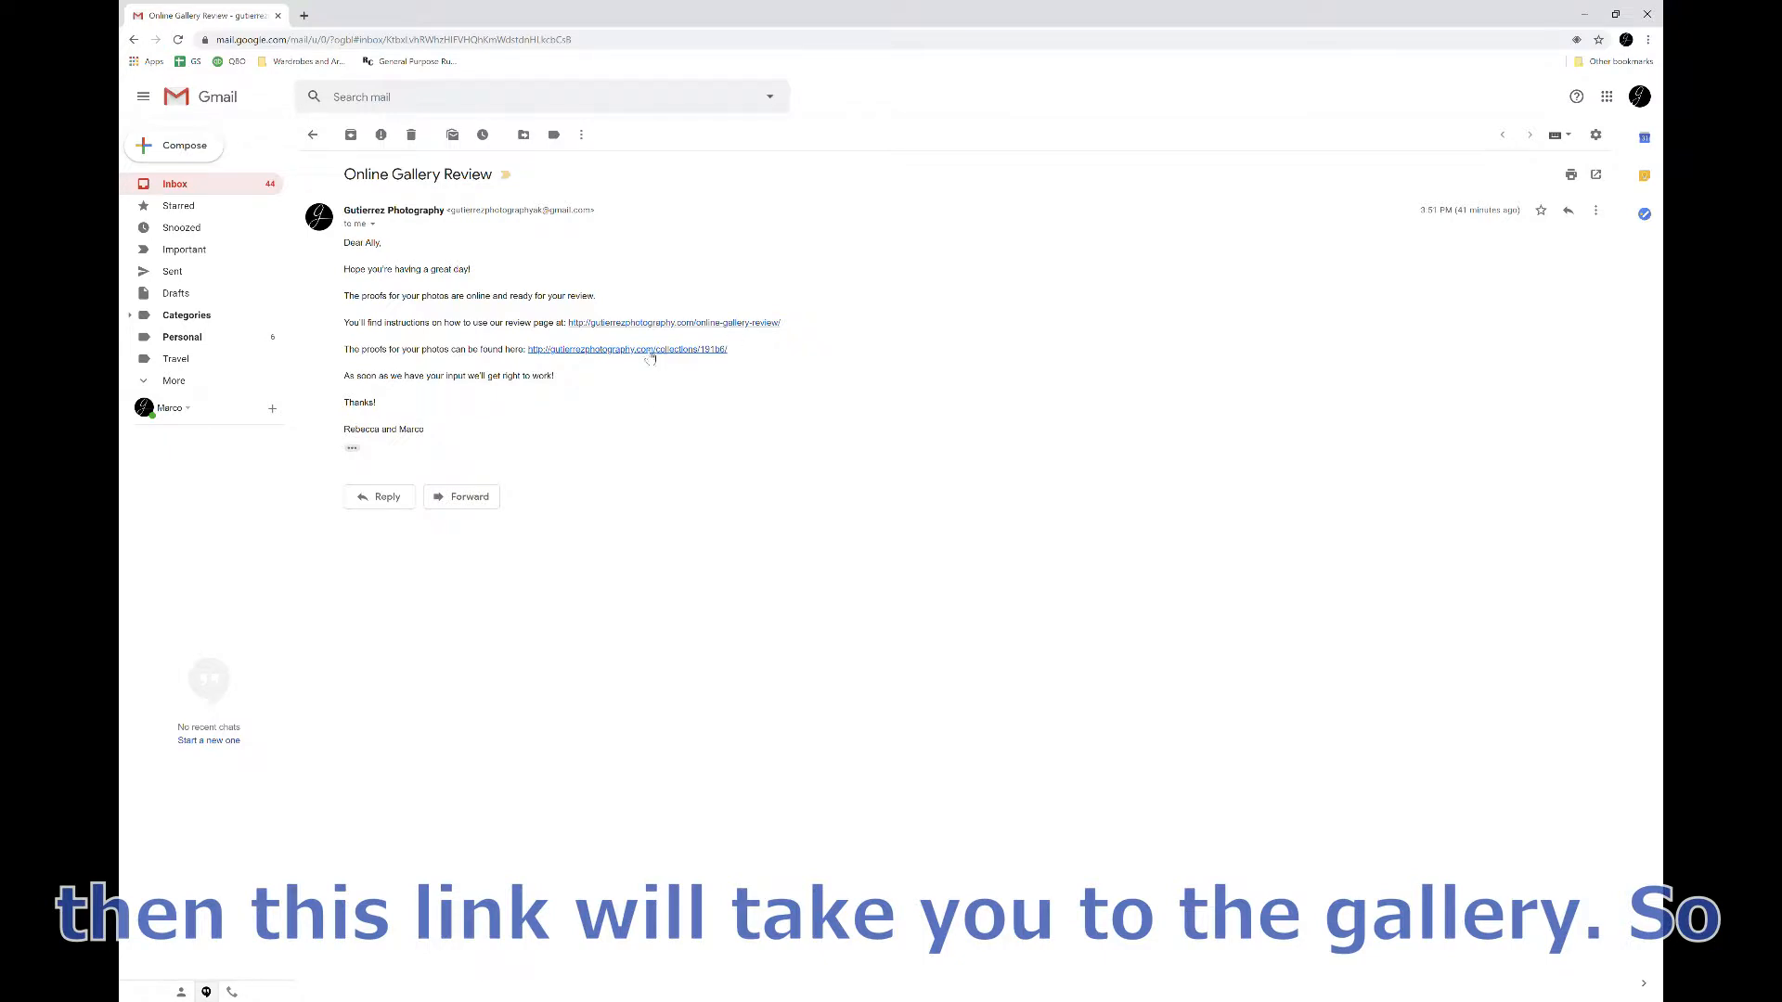
Follow the proofs link from the email and mark Photo 003 as a pick (1 of 8)
click(625, 349)
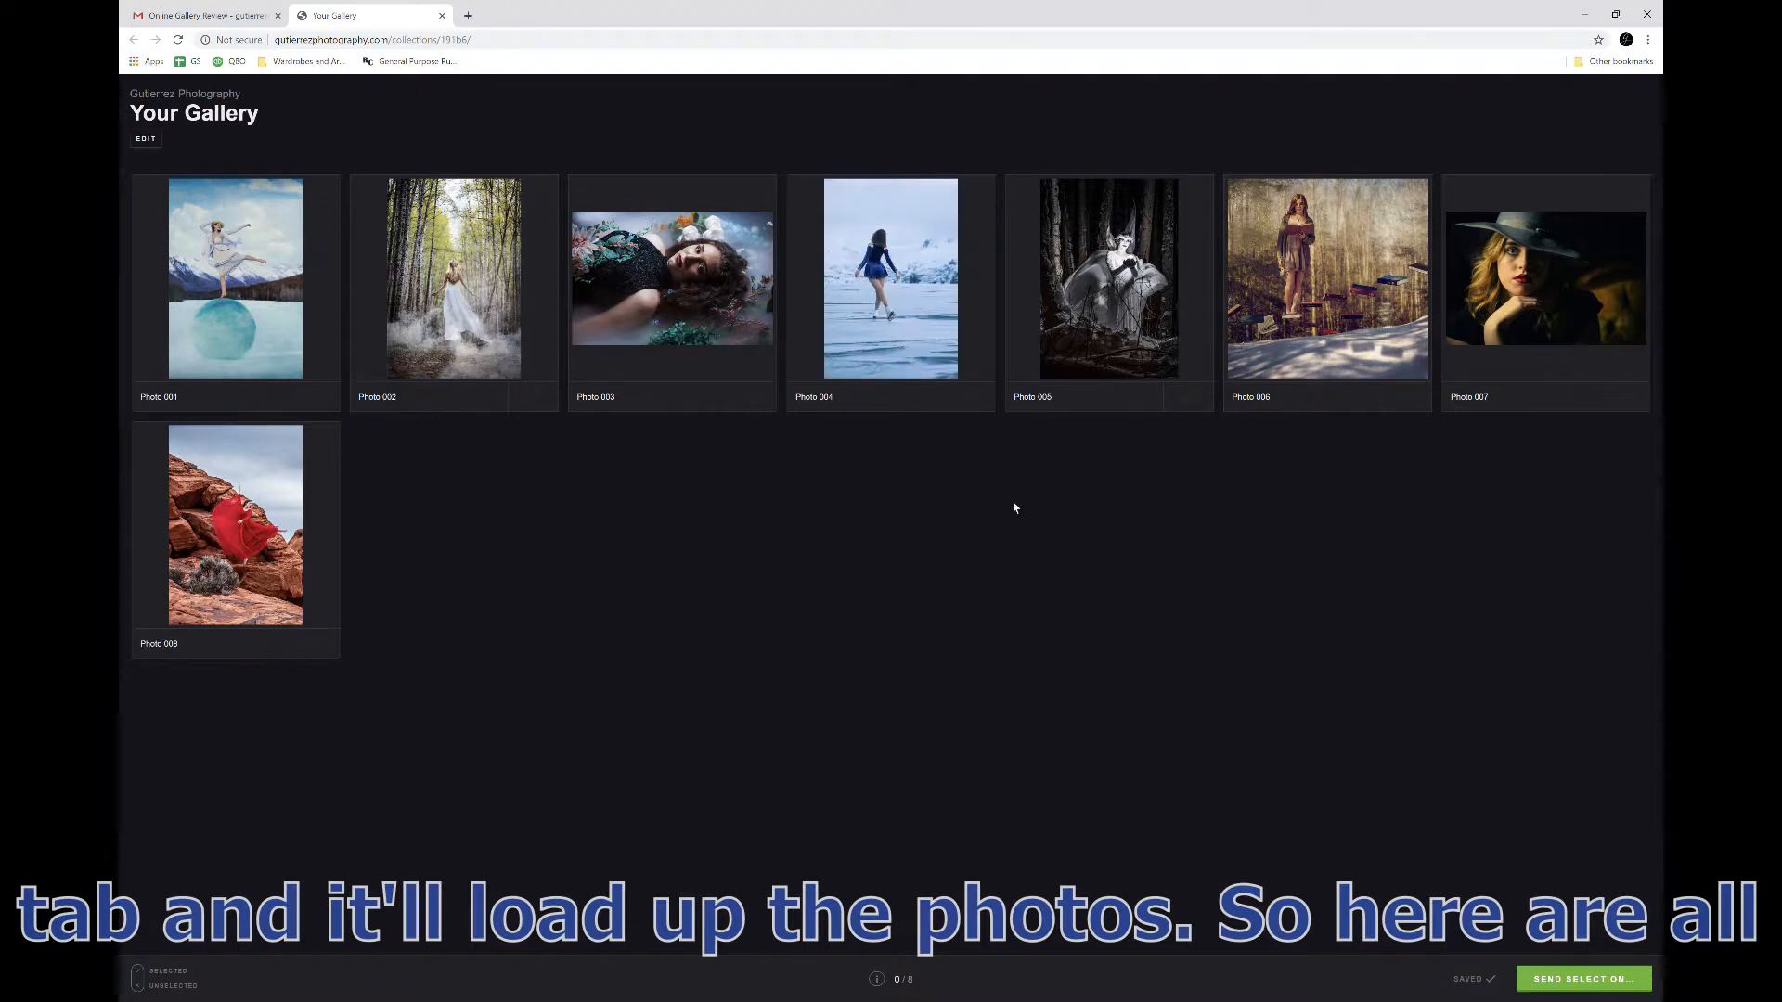
mouse_move(388, 431)
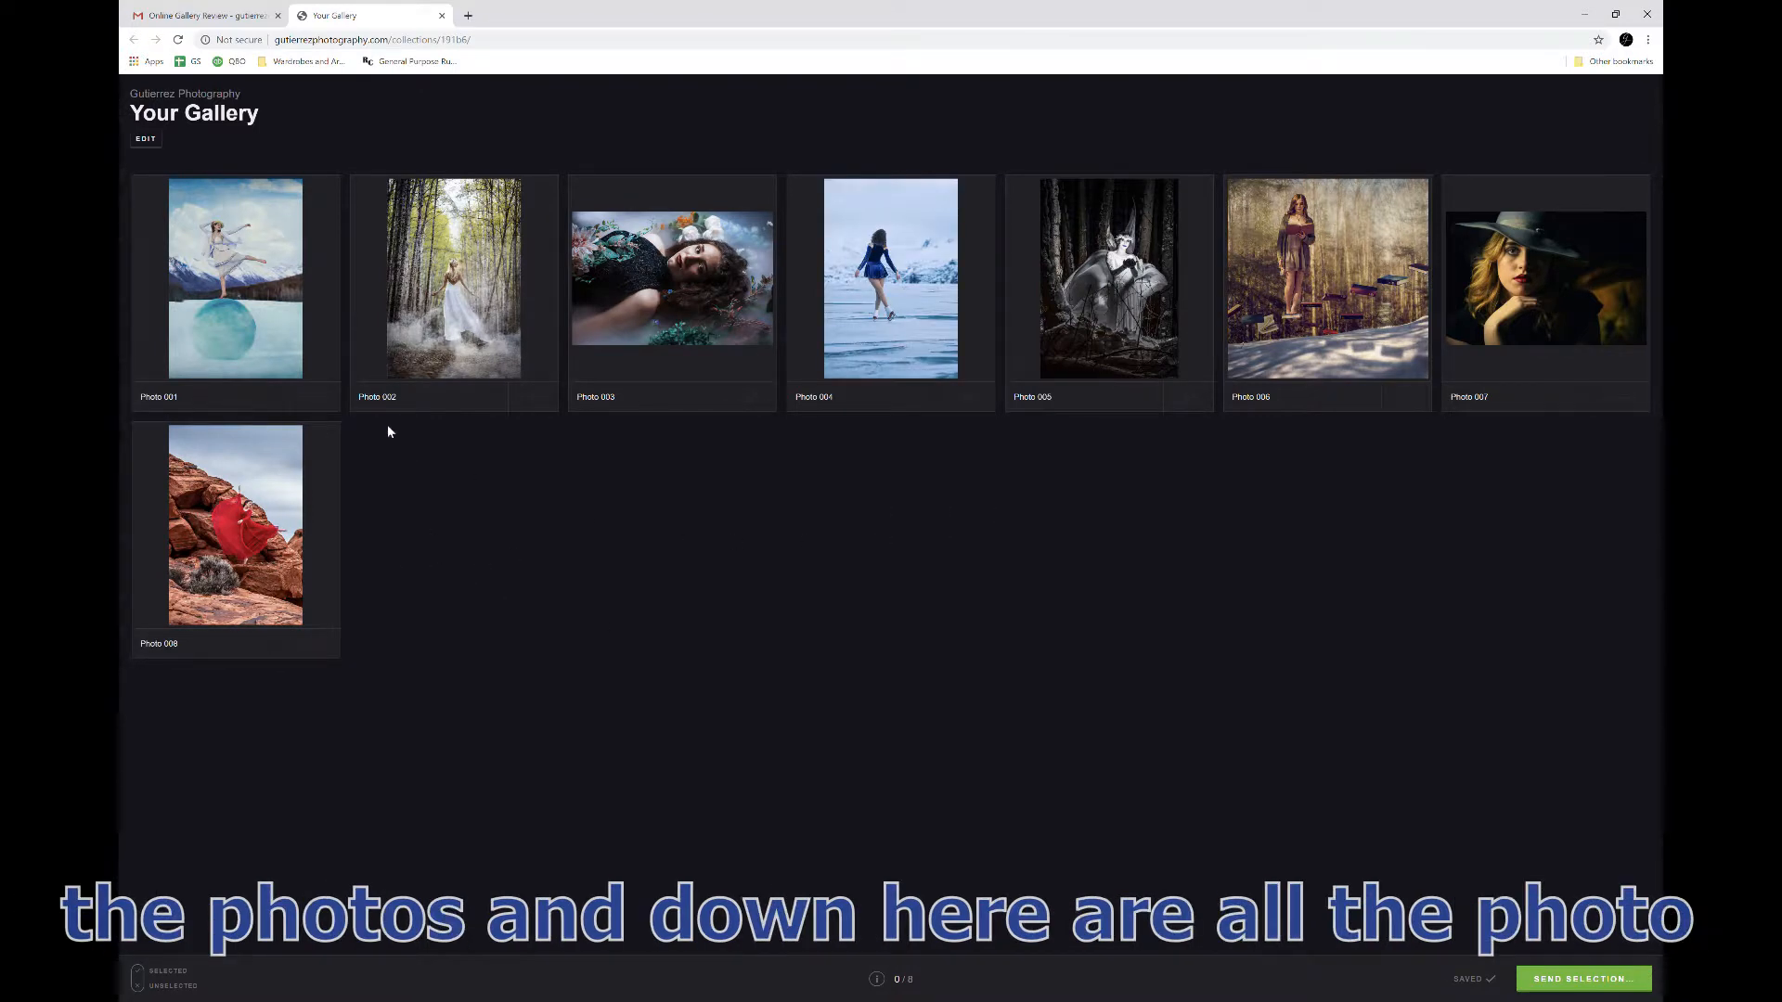
mouse_move(662, 514)
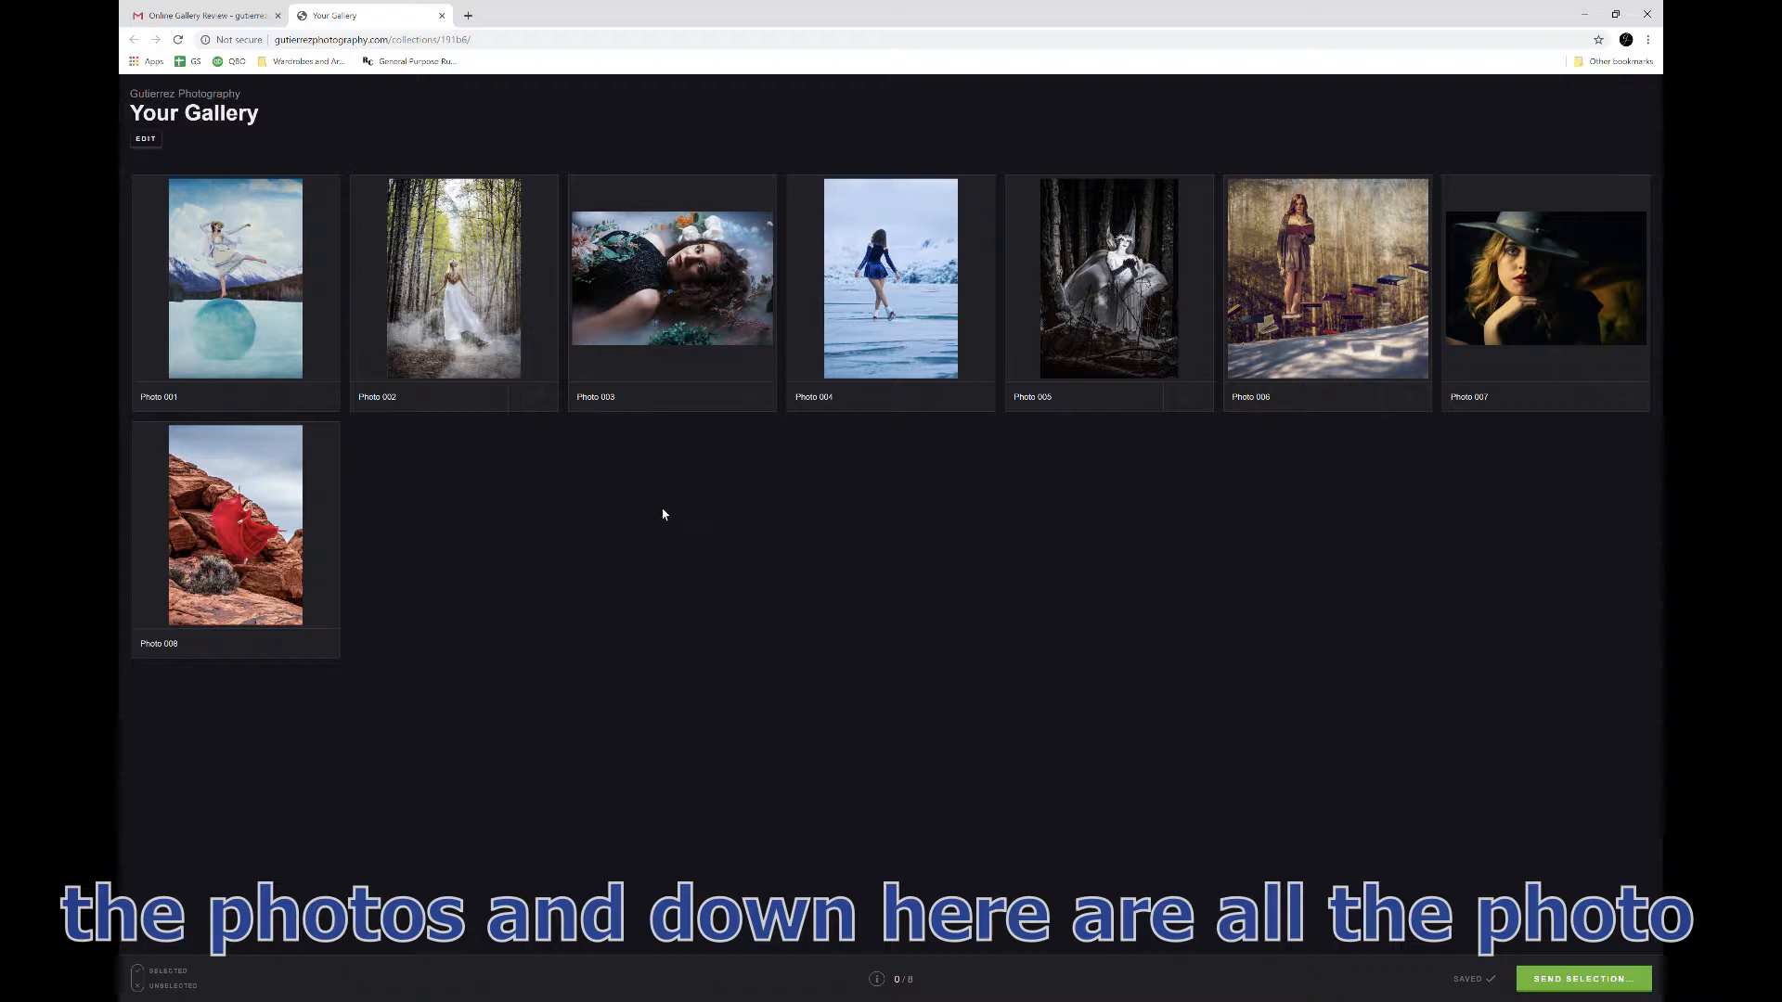
mouse_move(761, 371)
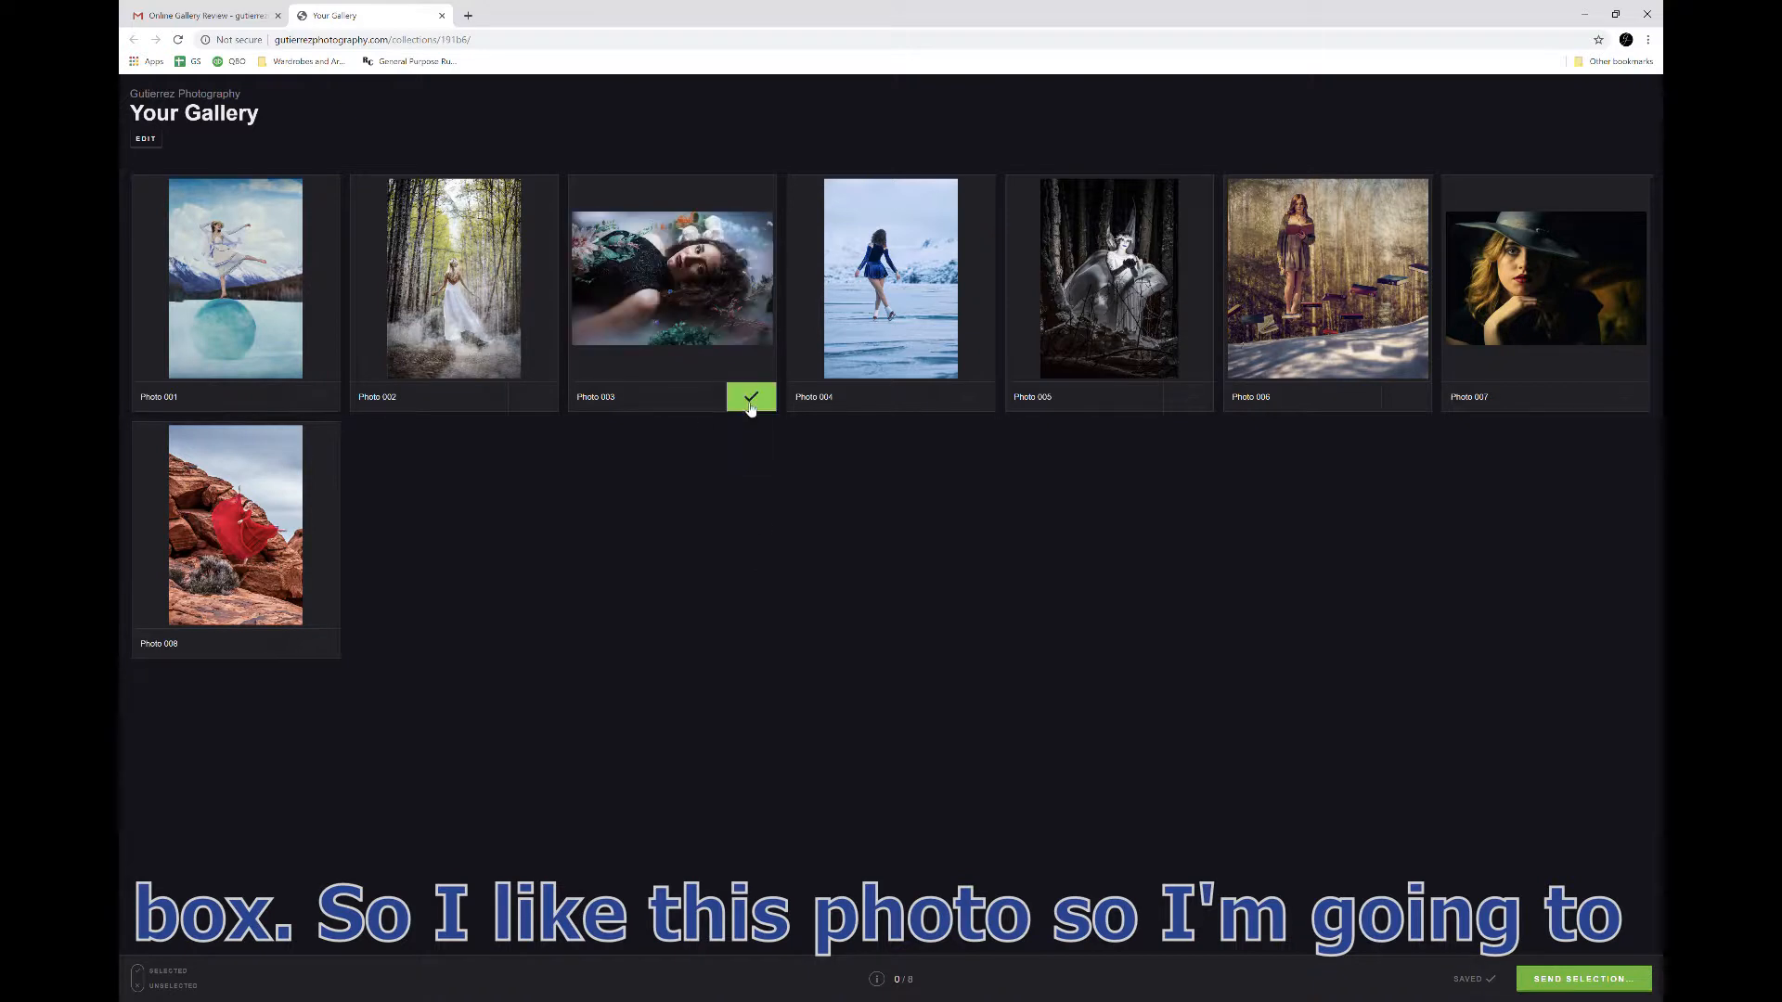
click(750, 397)
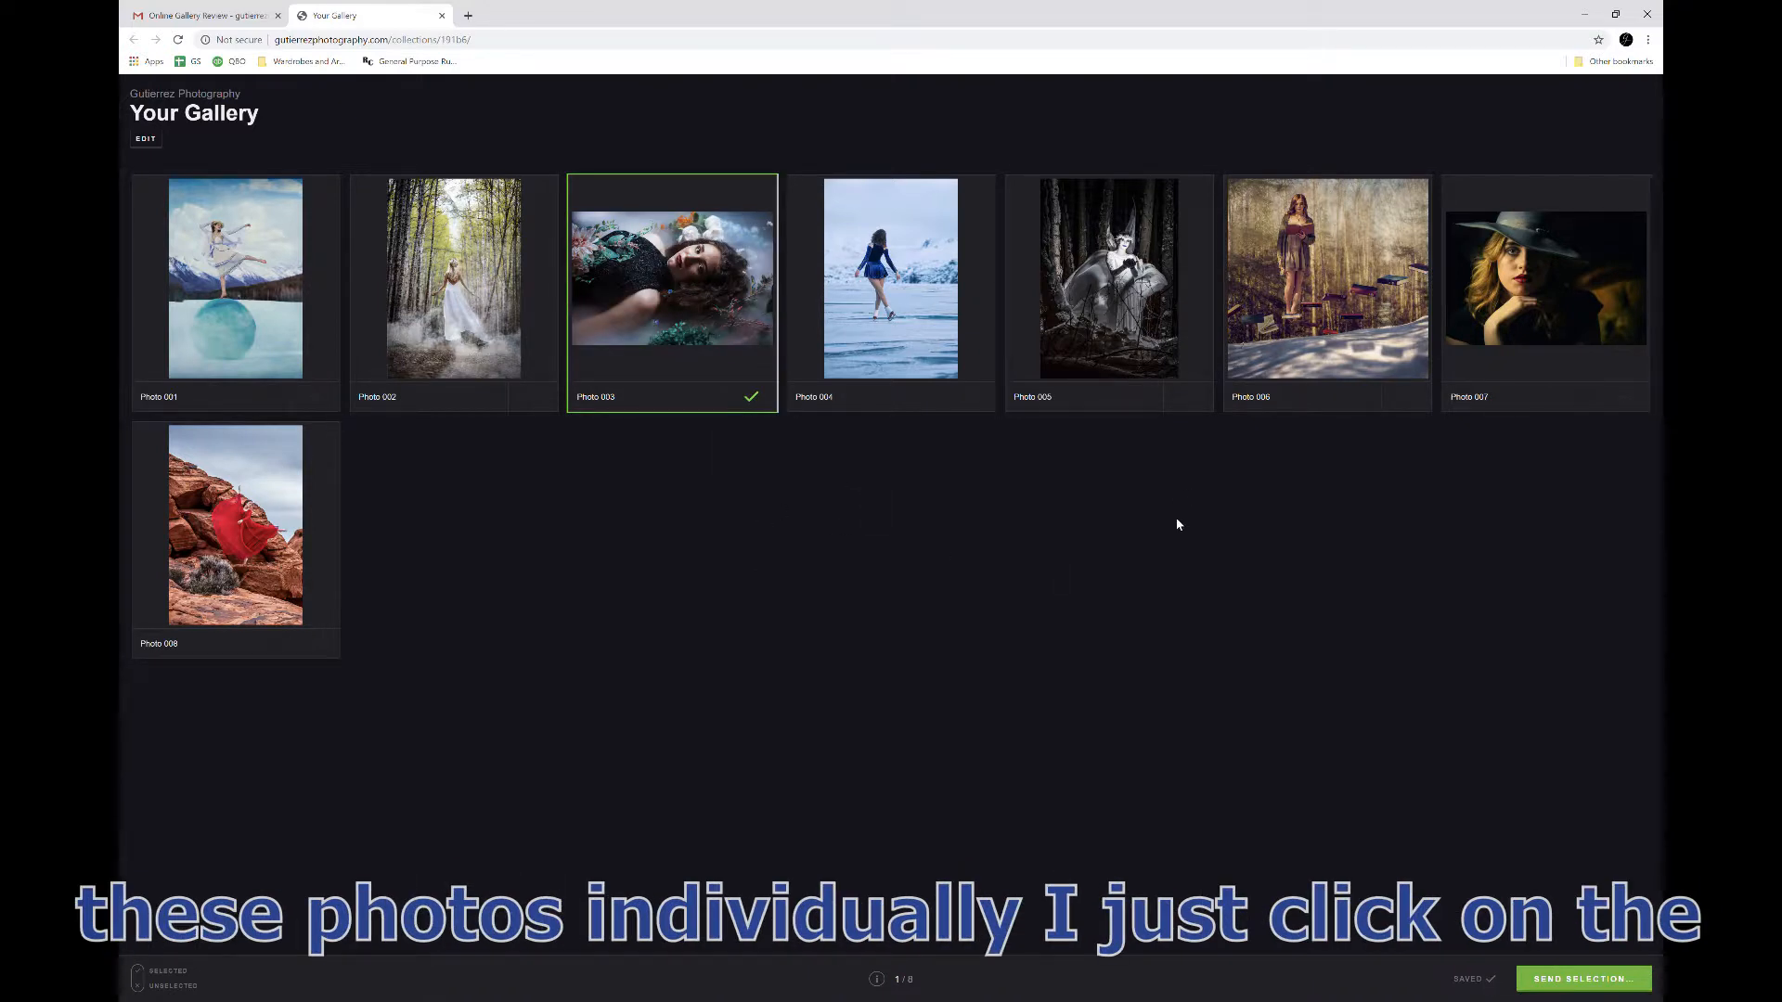
Add and save a 'black and white' edit-request comment on Photo 007 at full size
click(1542, 278)
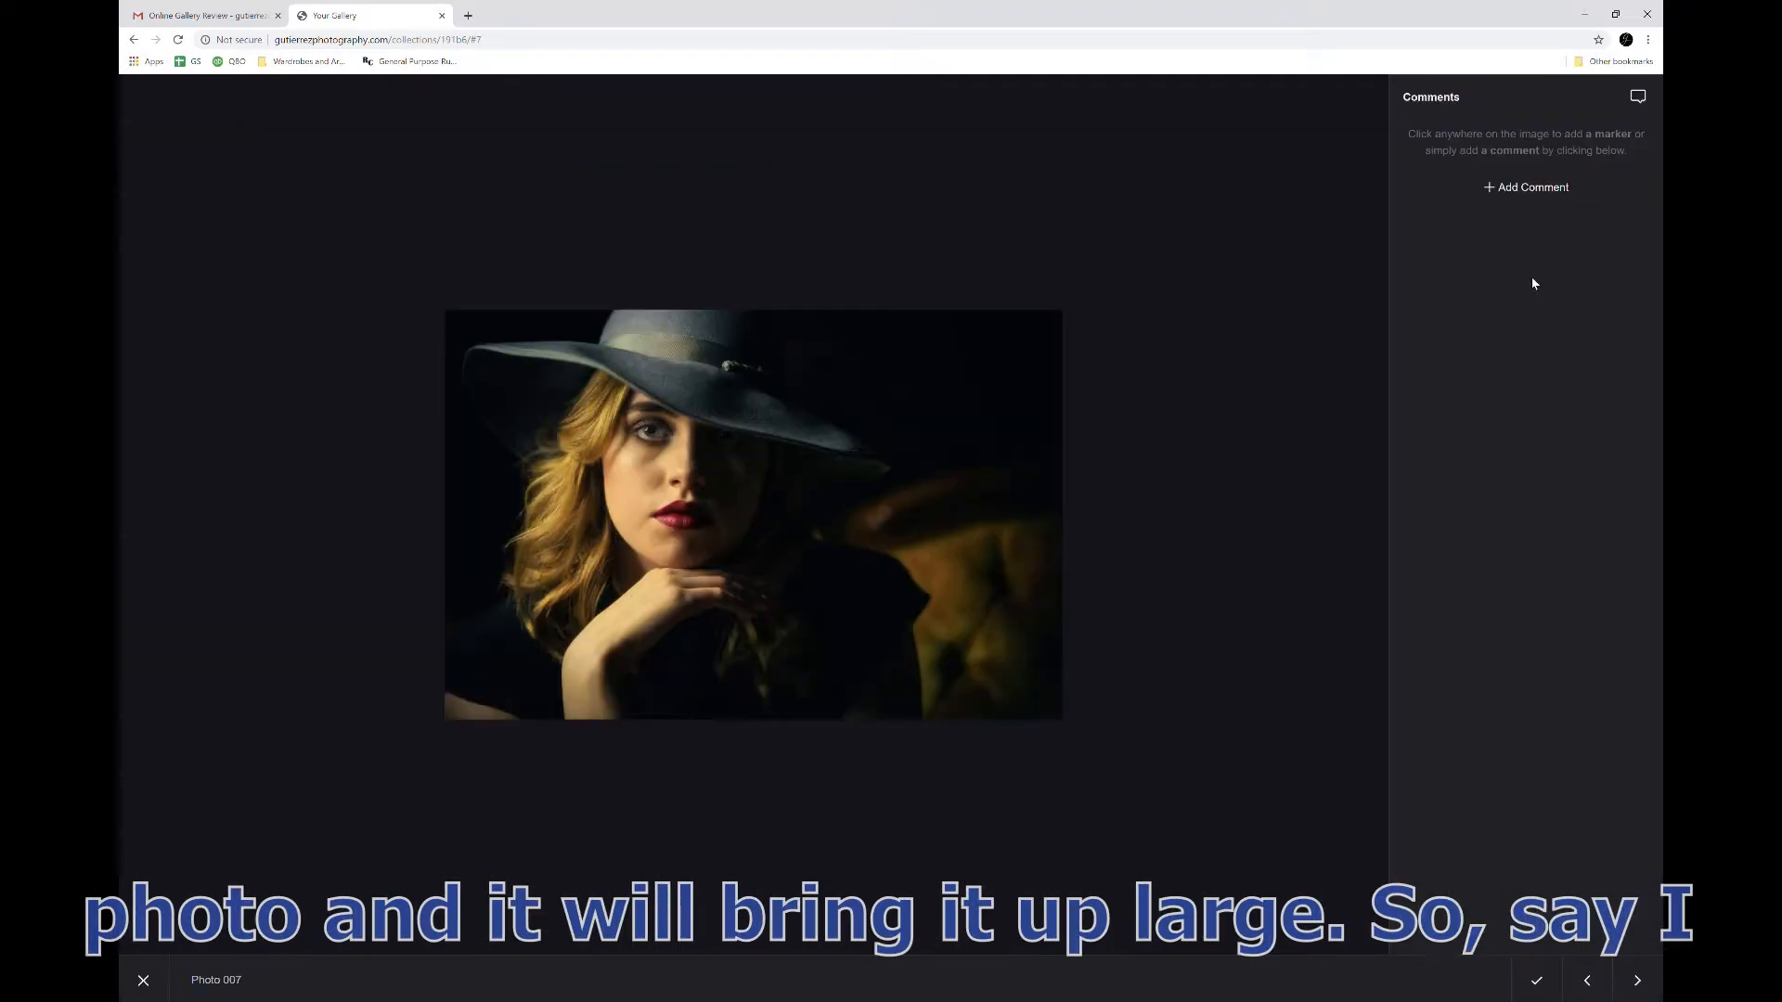
mouse_move(1155, 545)
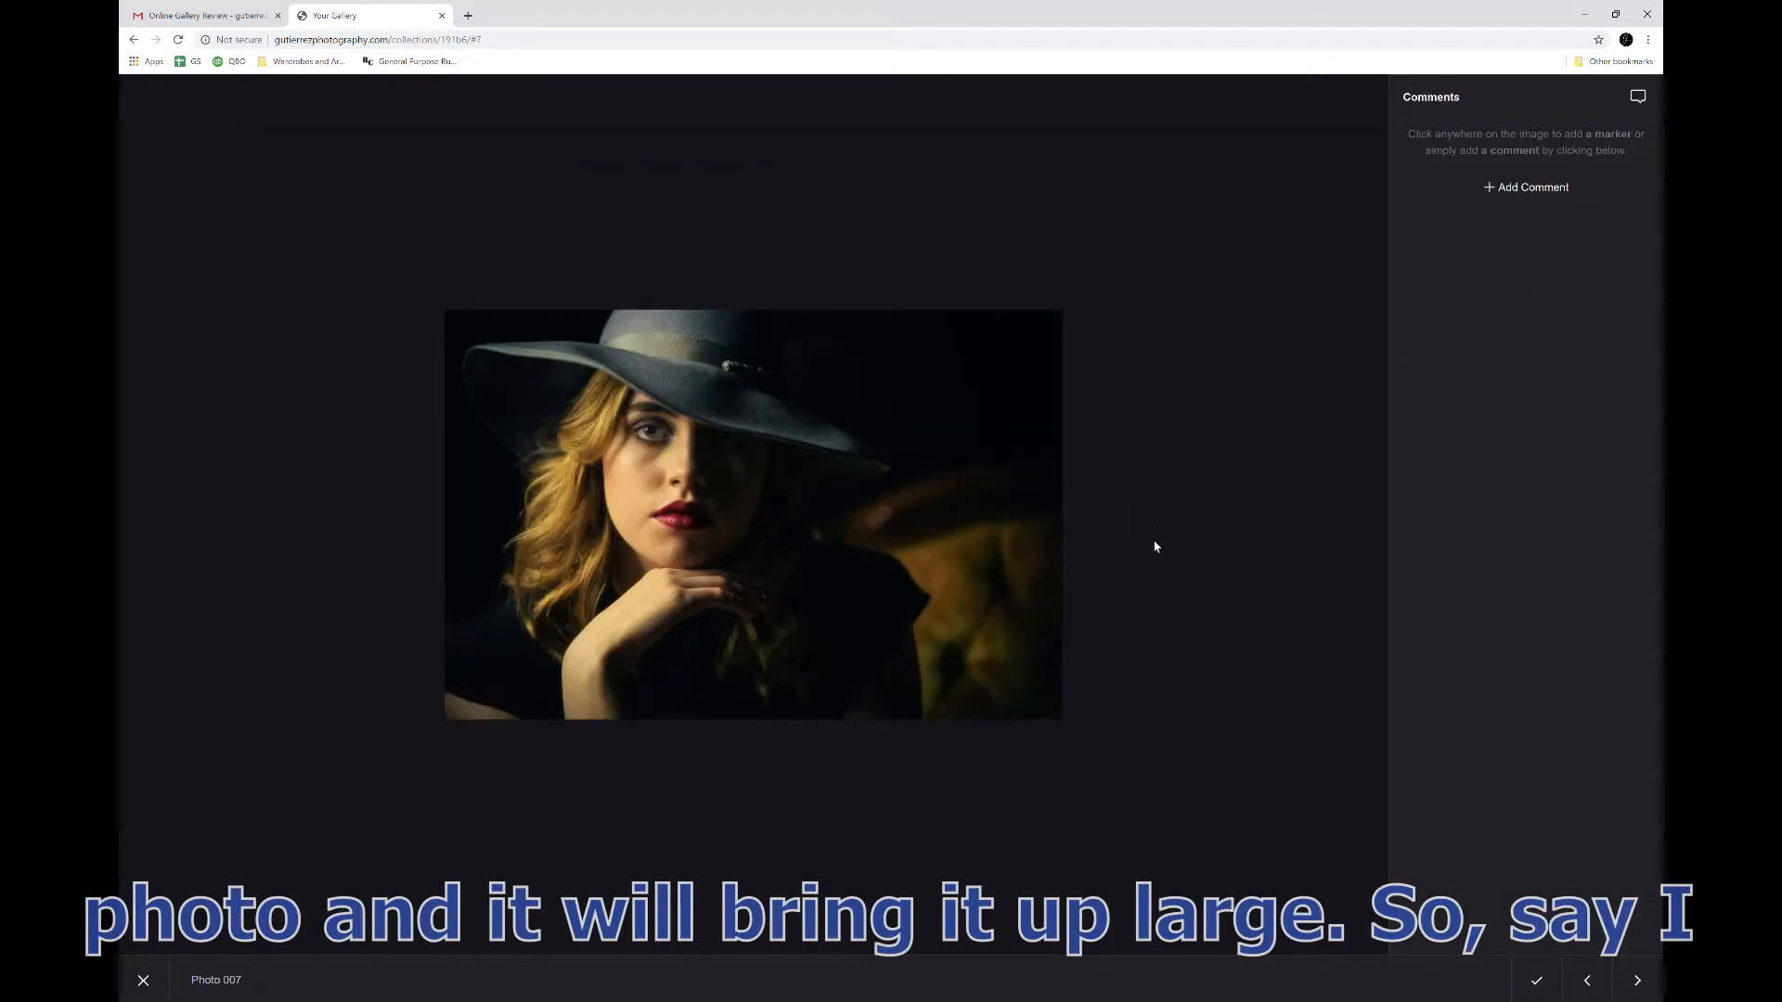
mouse_move(1001, 429)
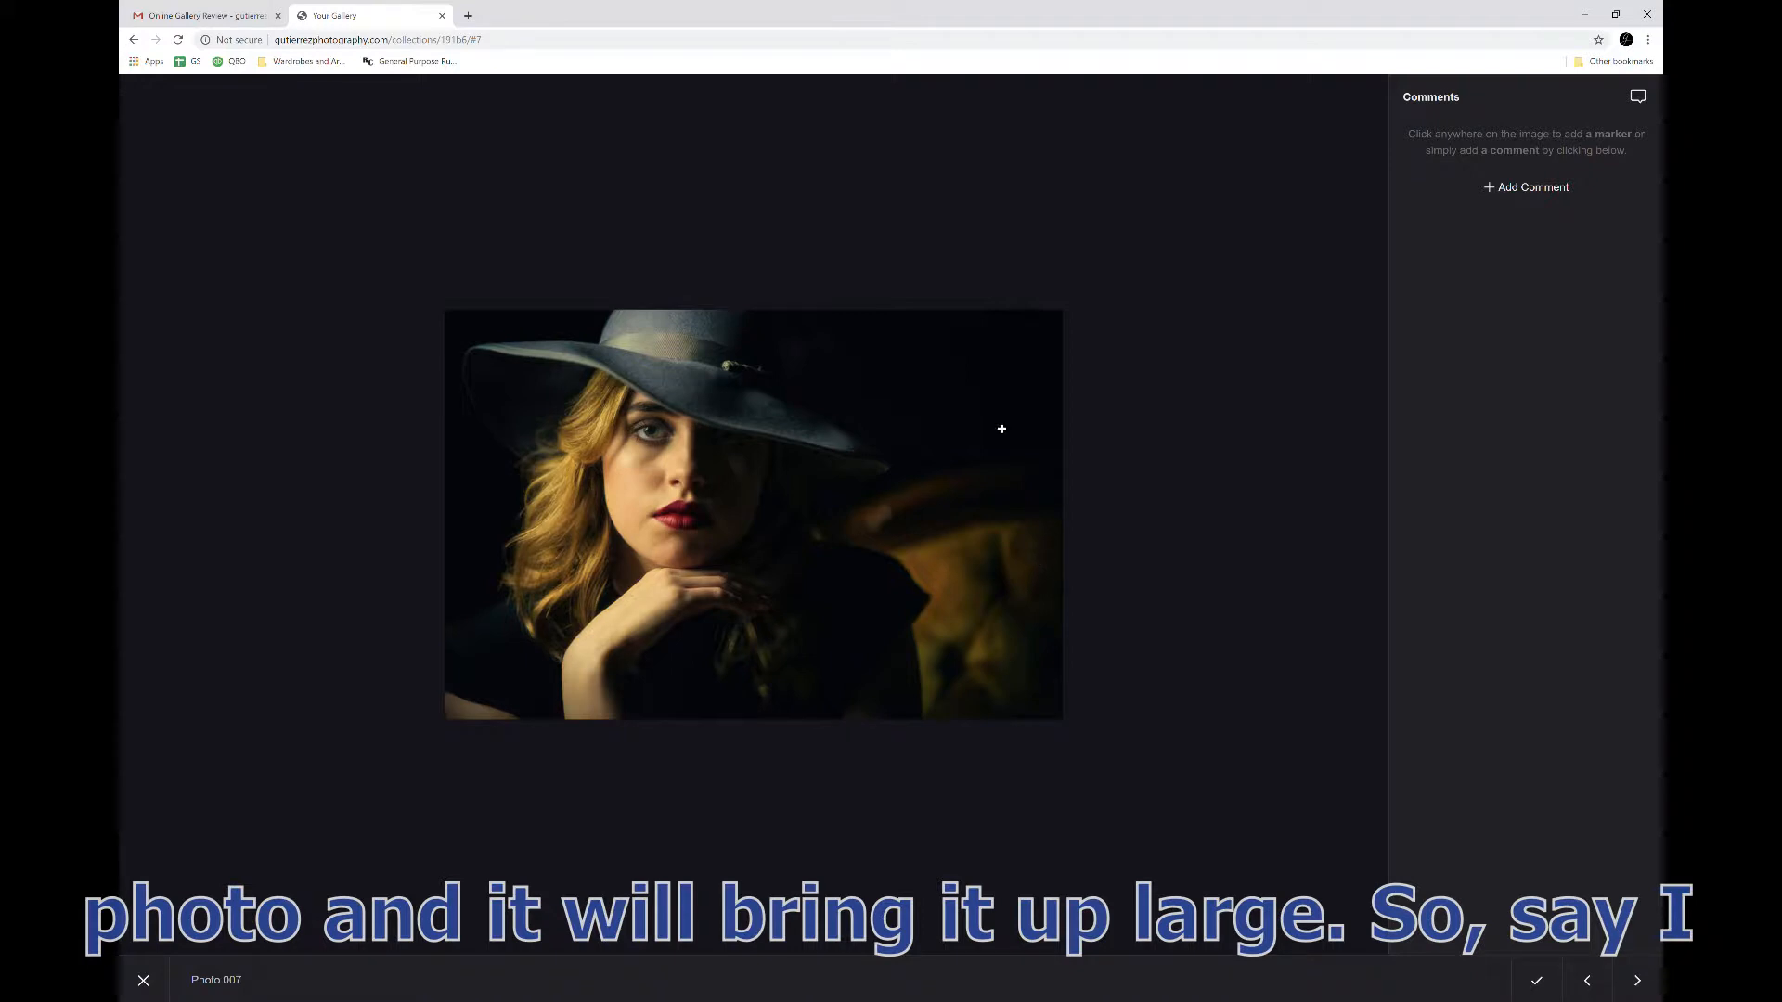
mouse_move(670, 343)
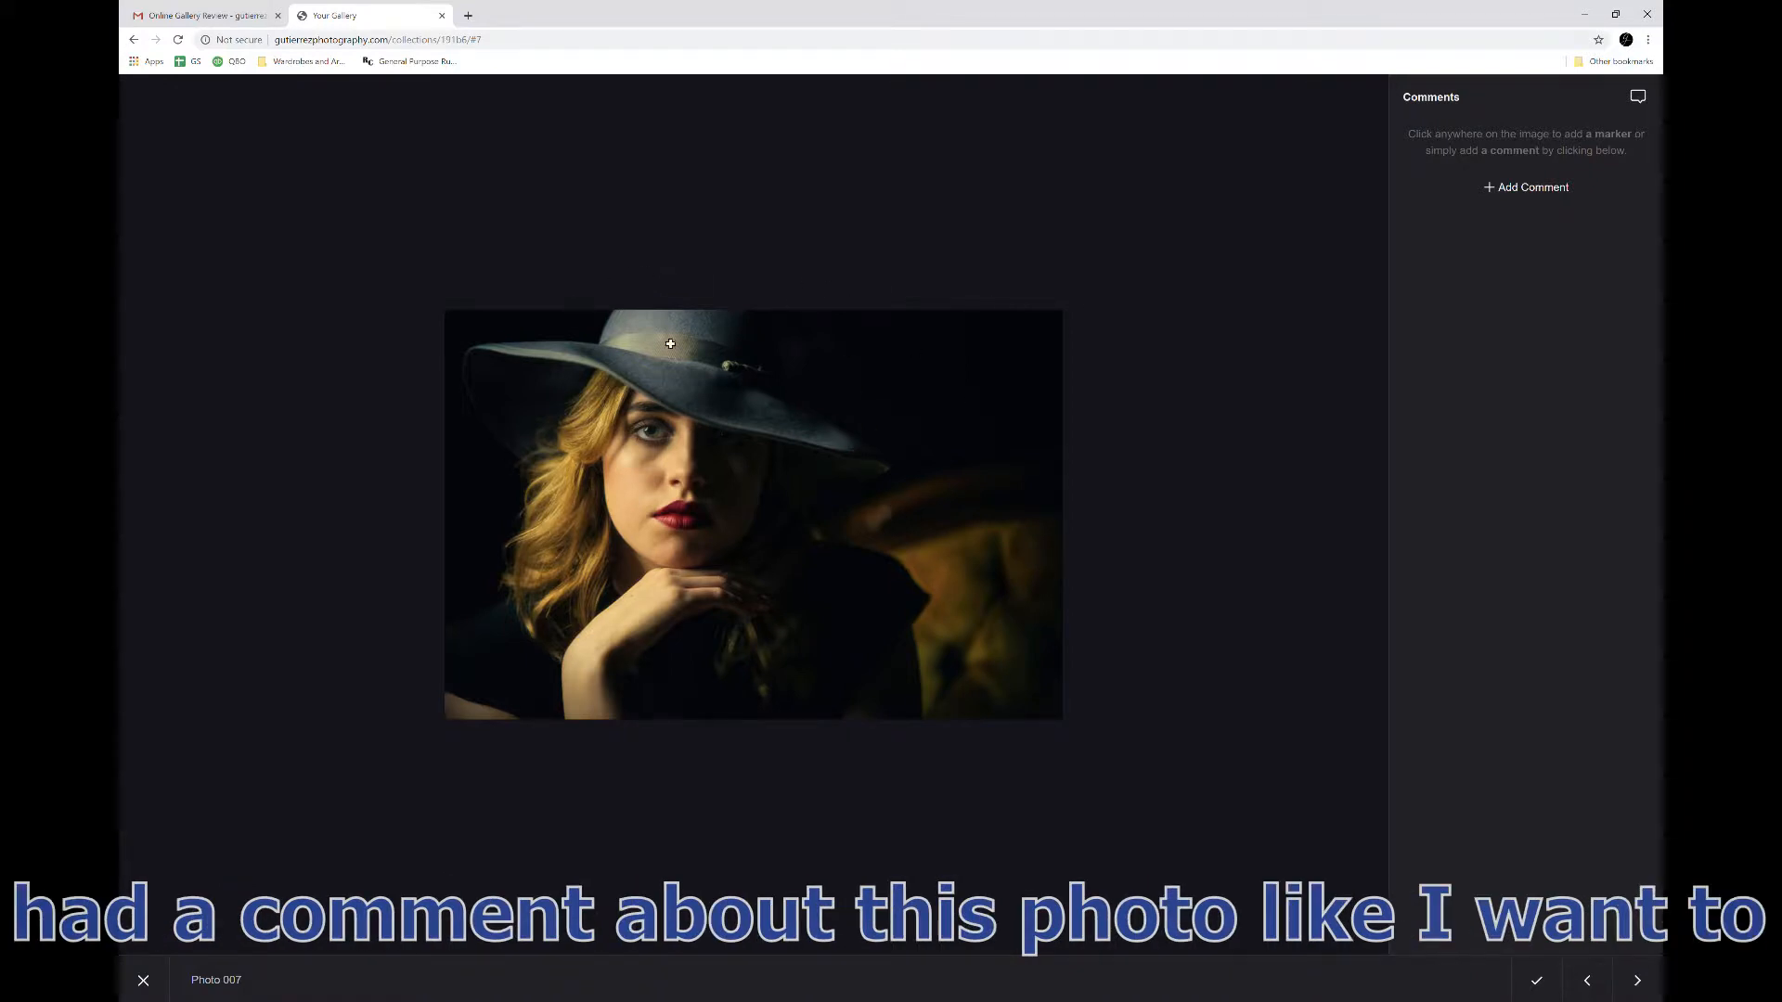
mouse_move(939, 410)
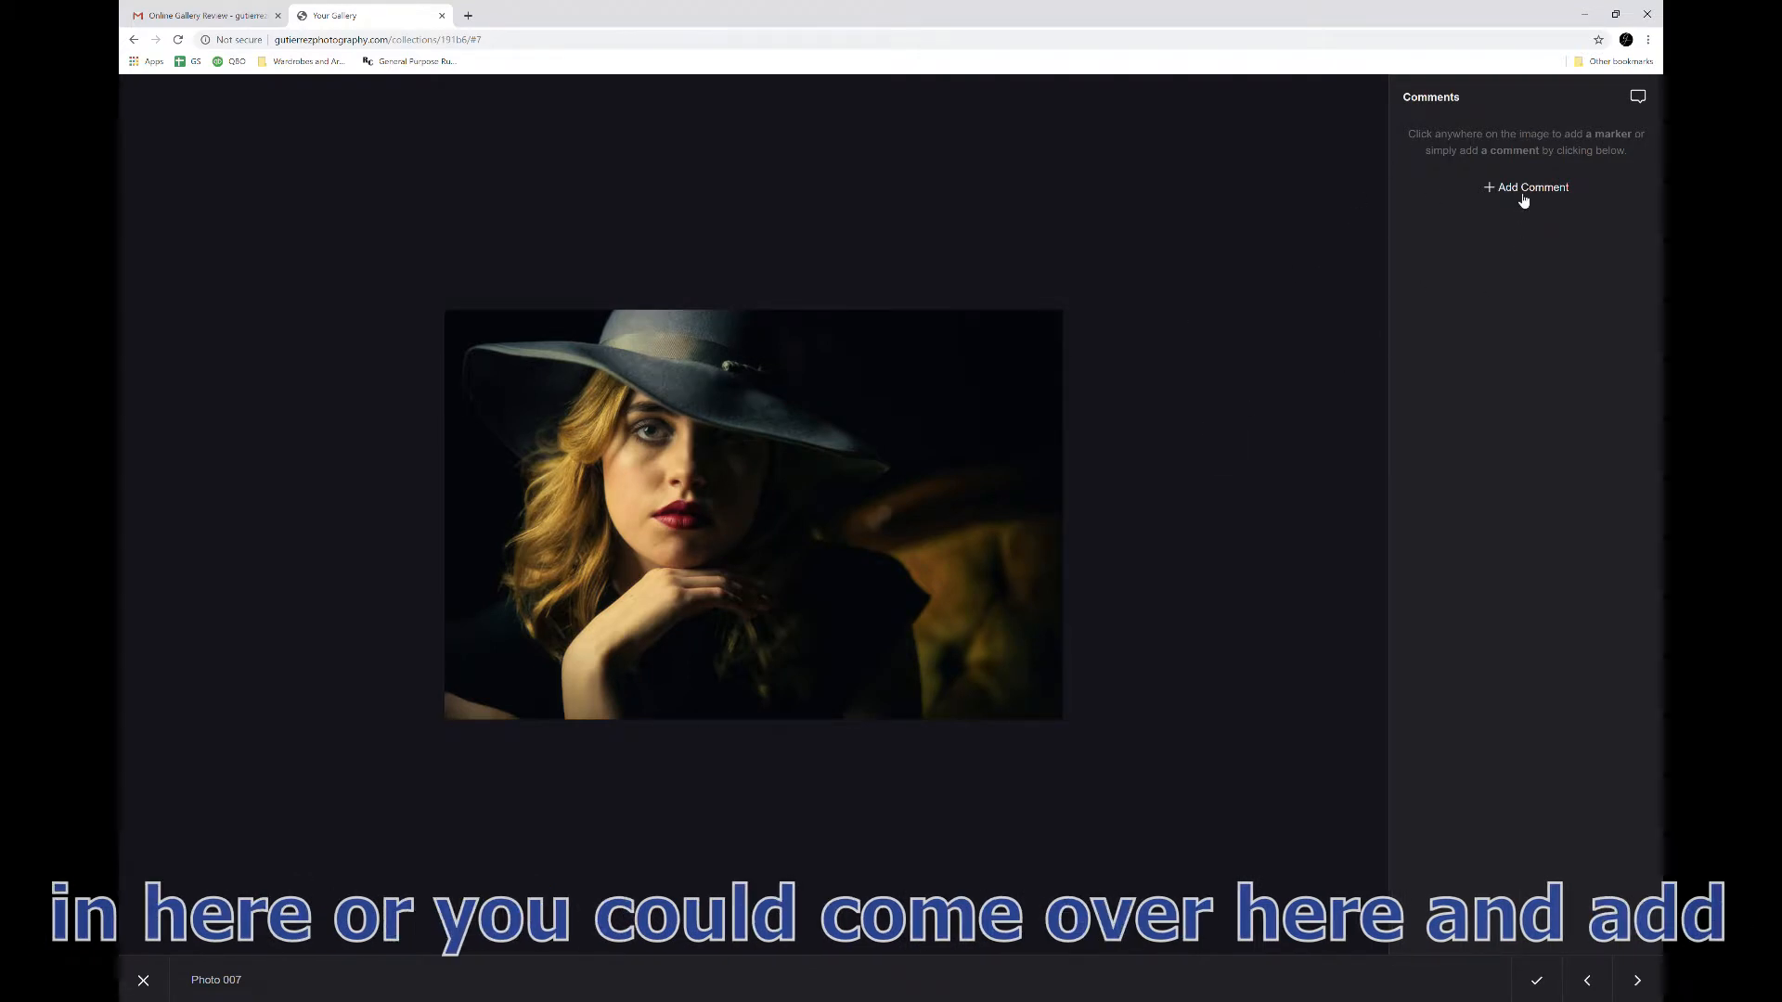
click(1524, 186)
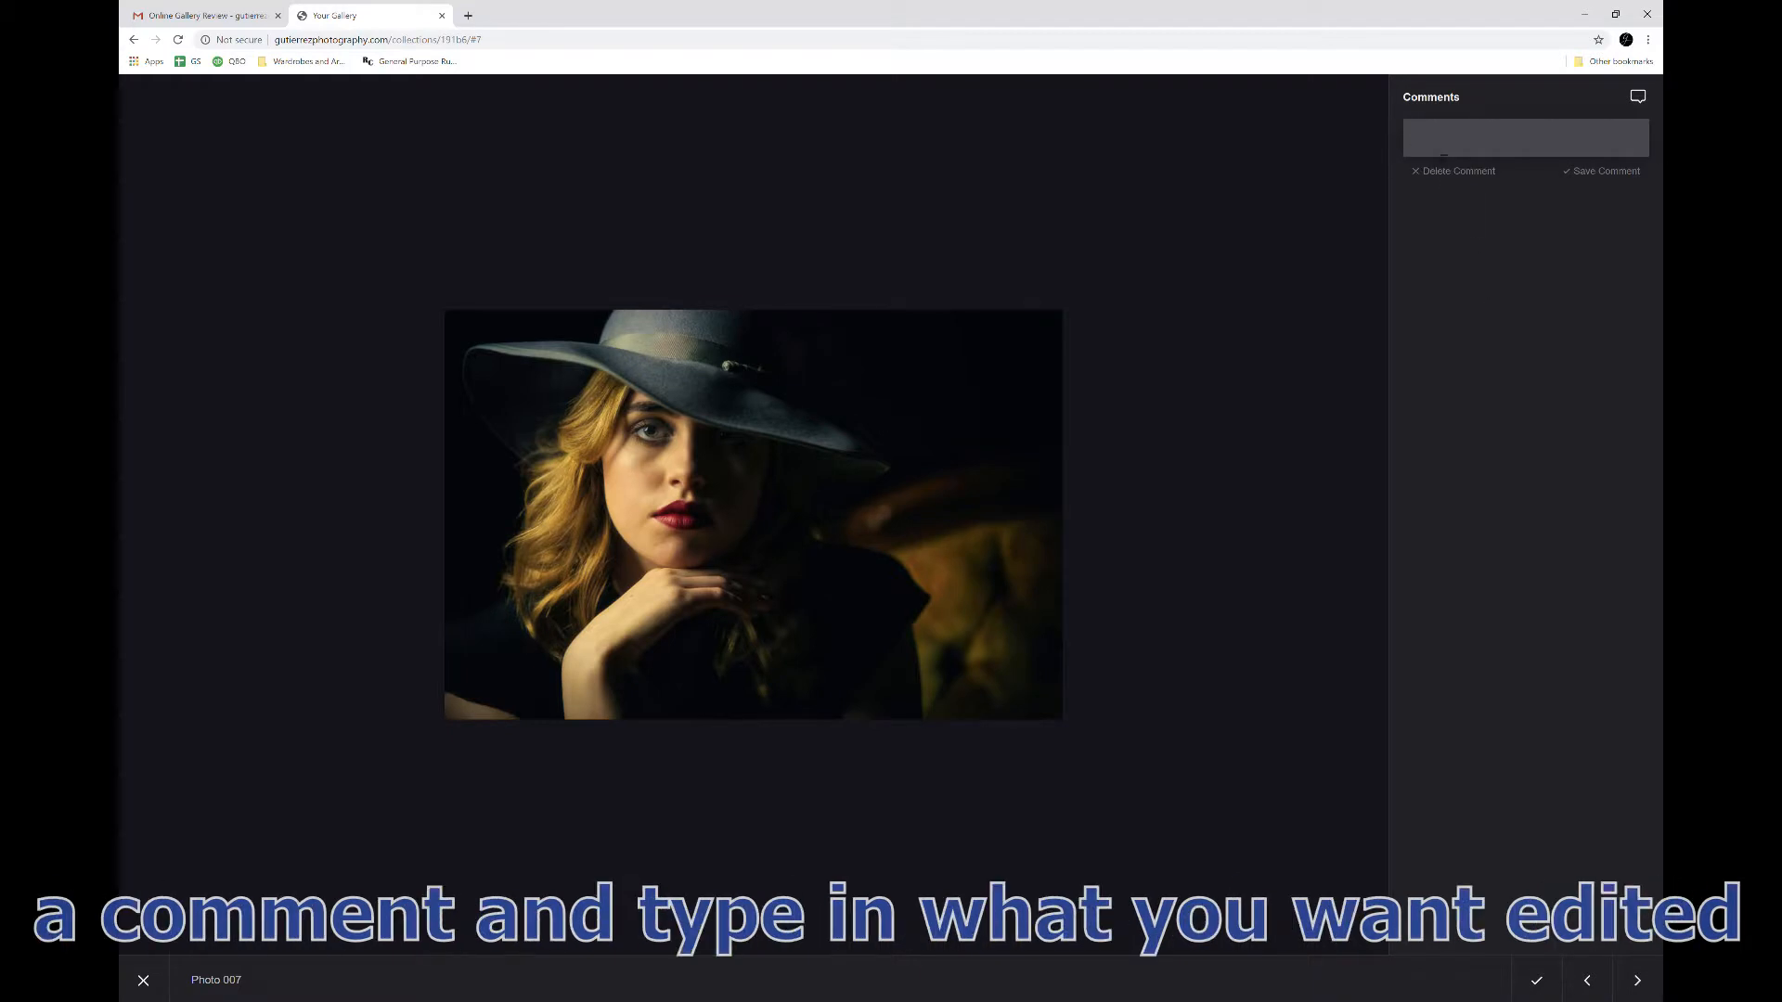
text(black and whi)
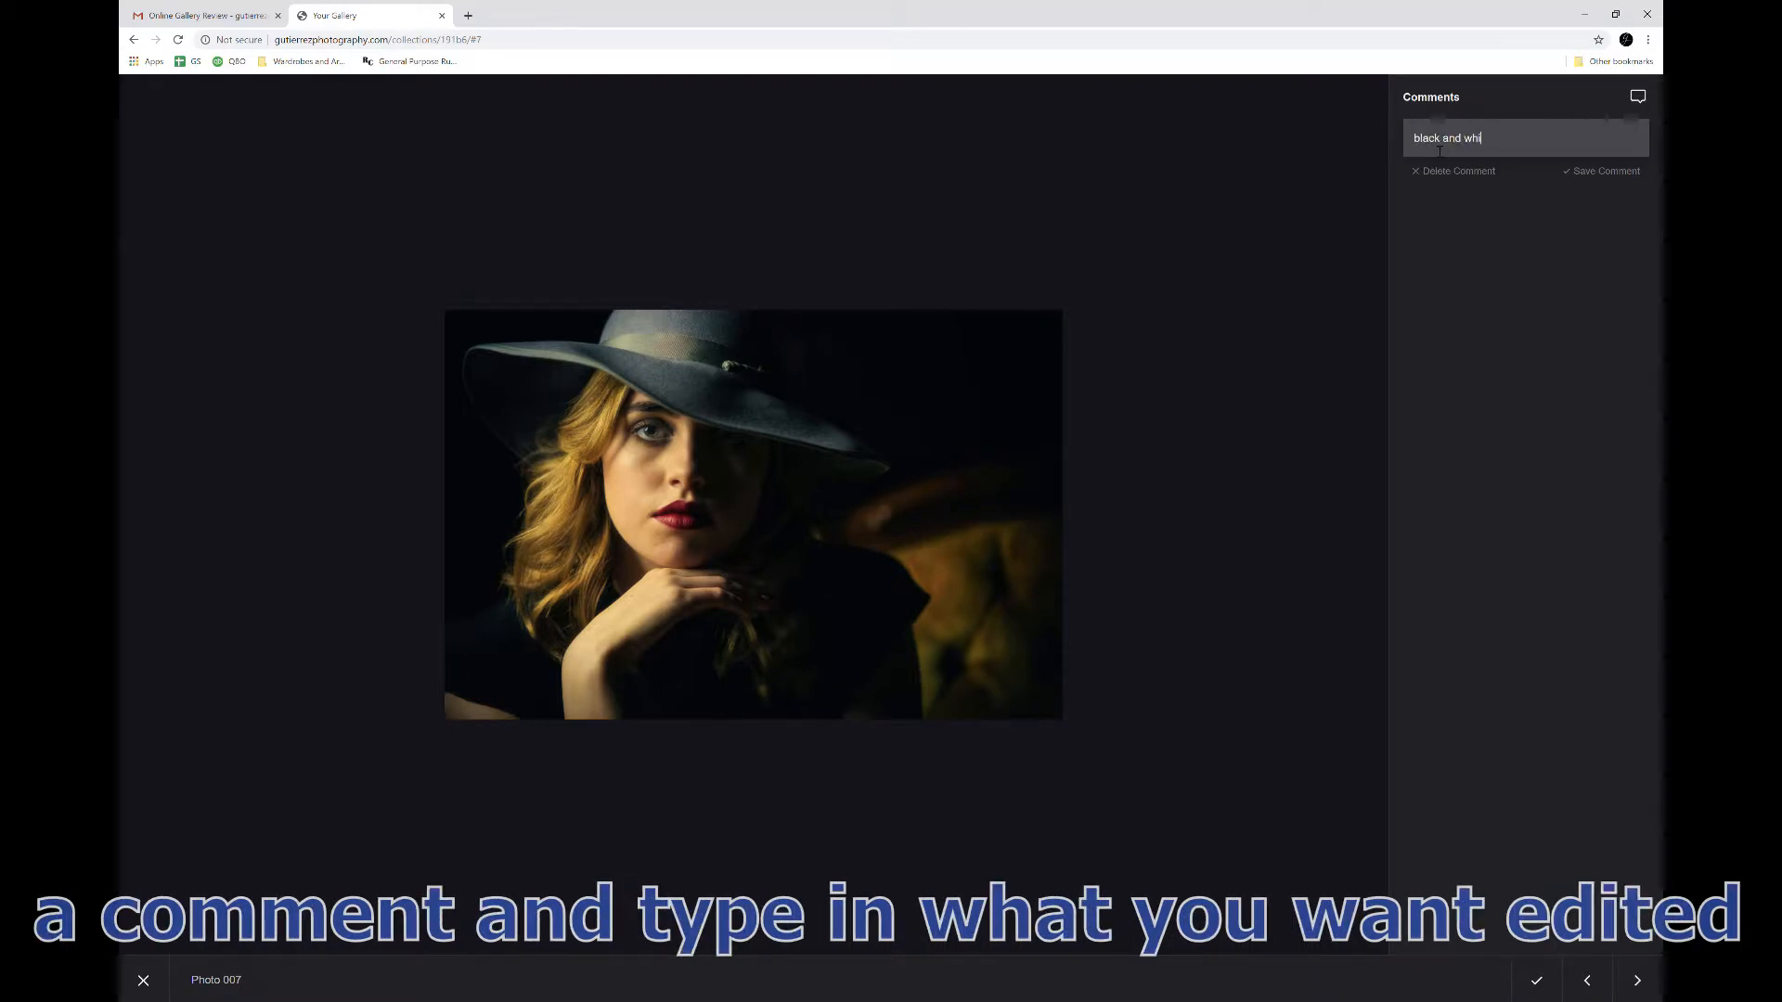
text(te)
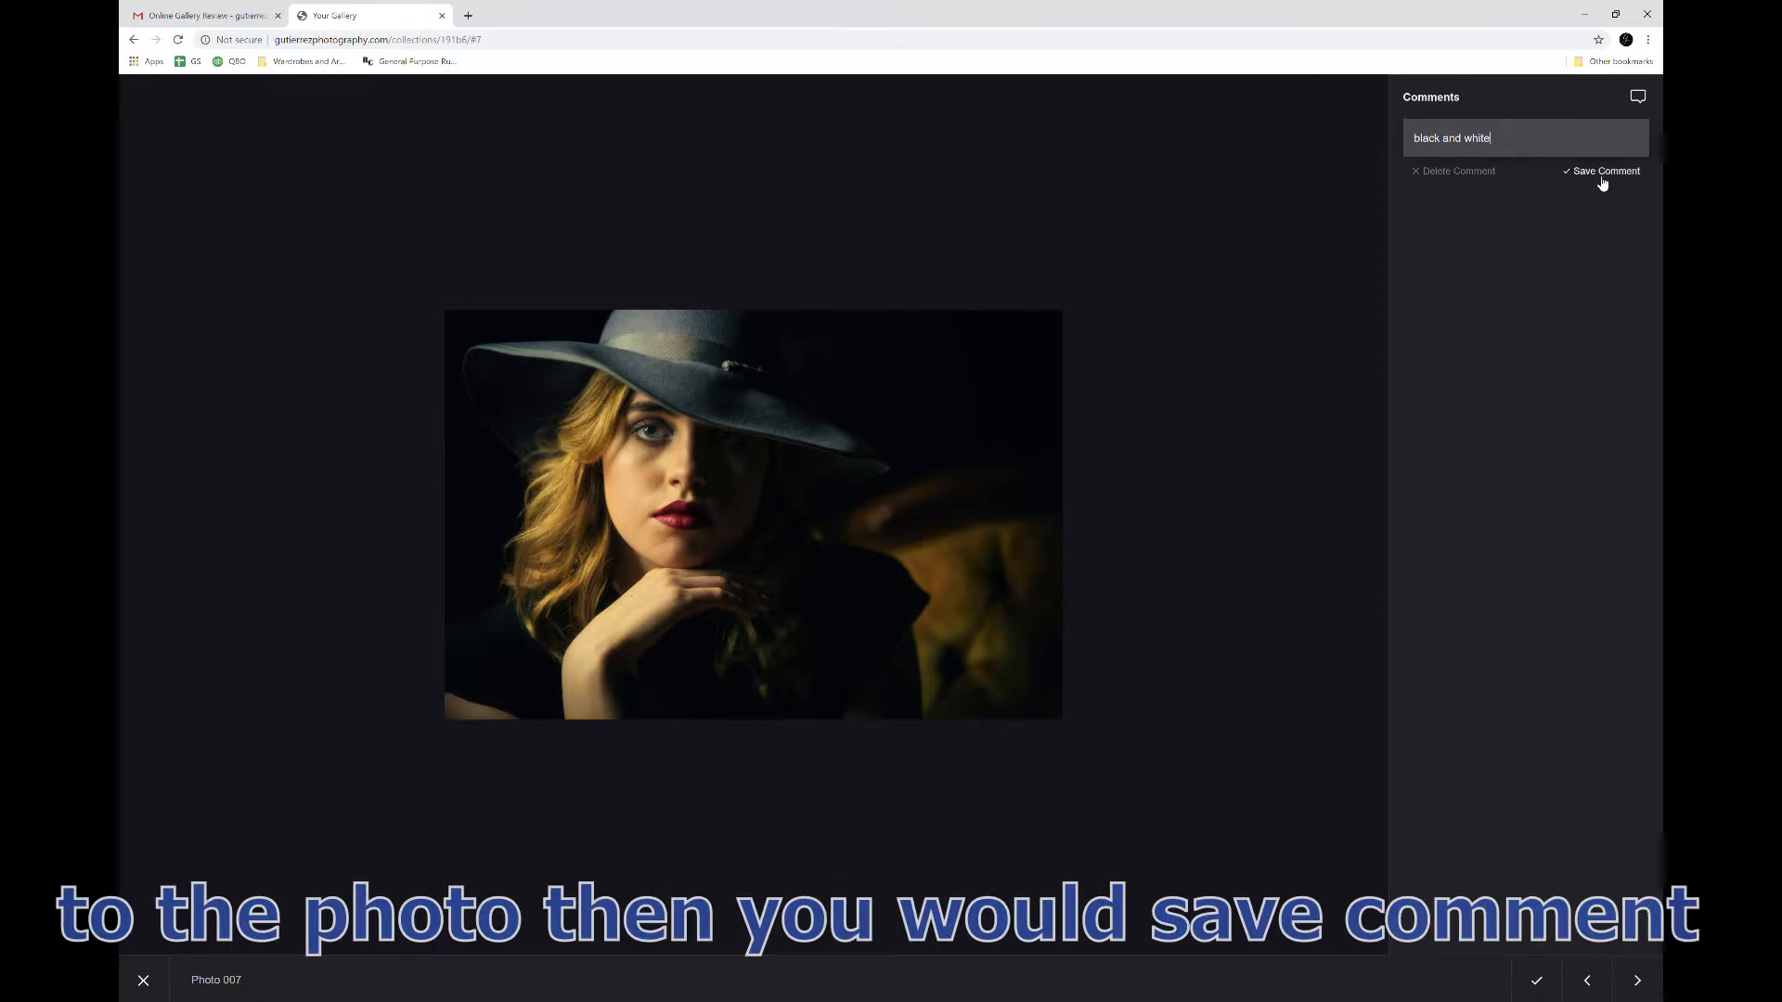
click(1605, 171)
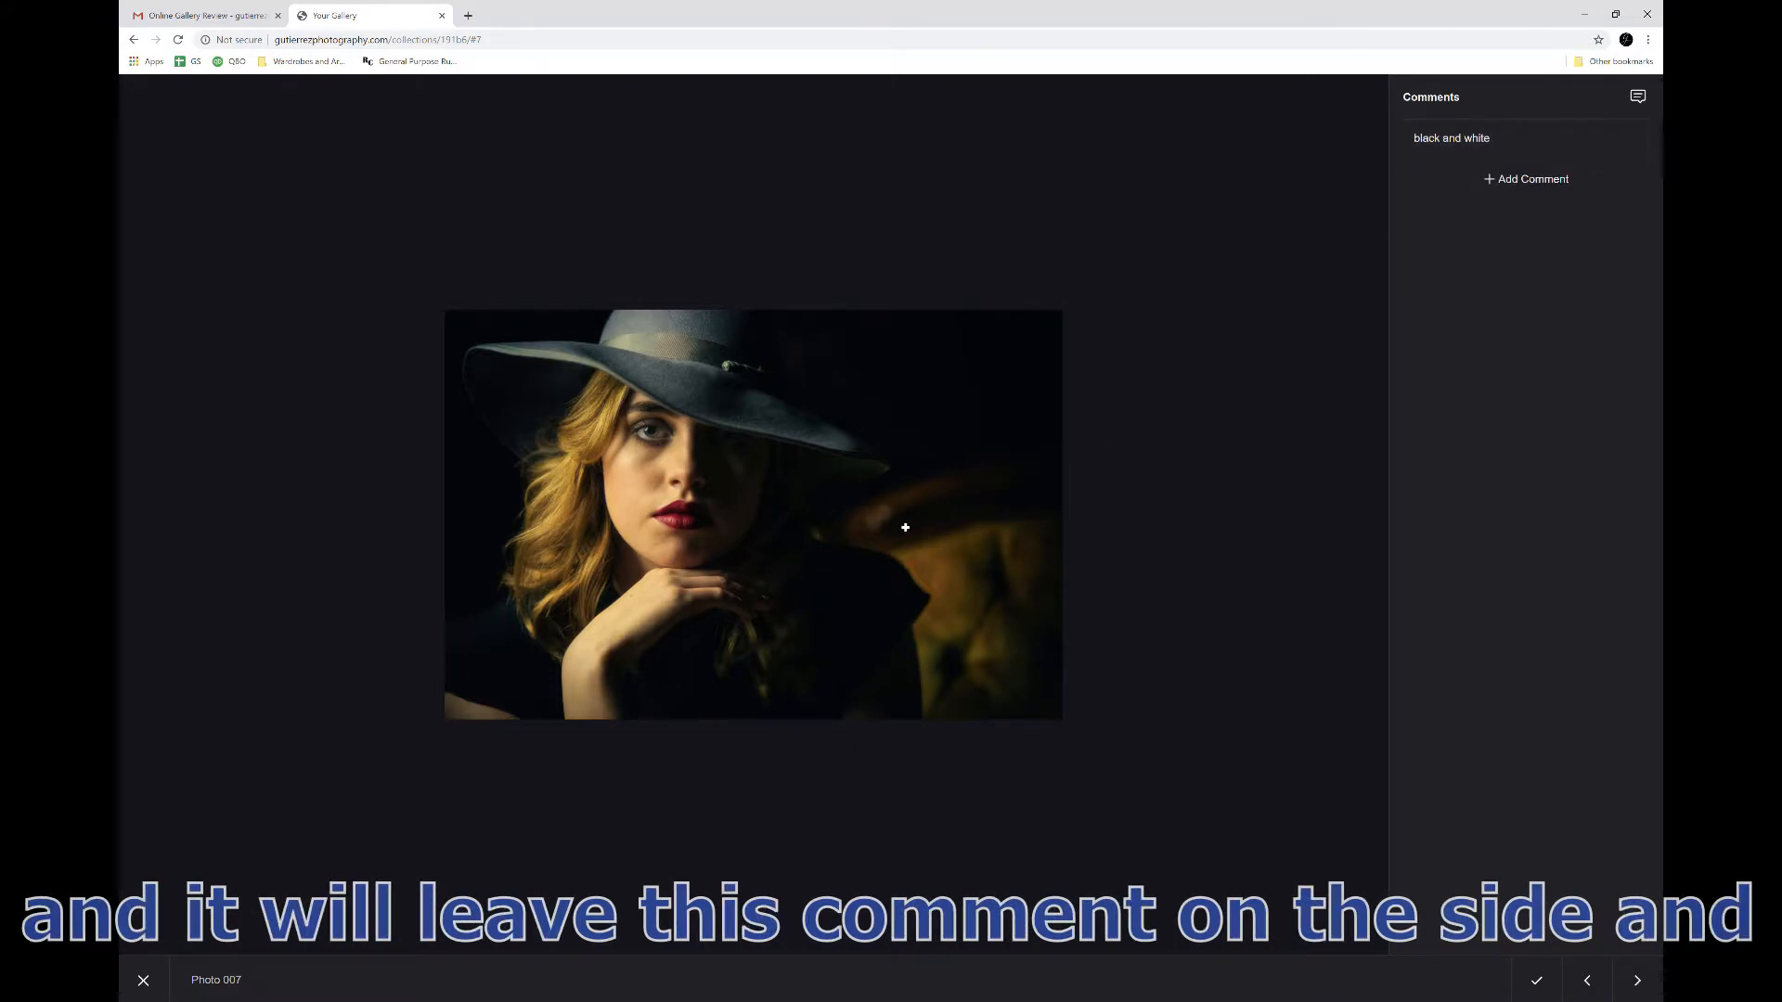
mouse_move(1507, 289)
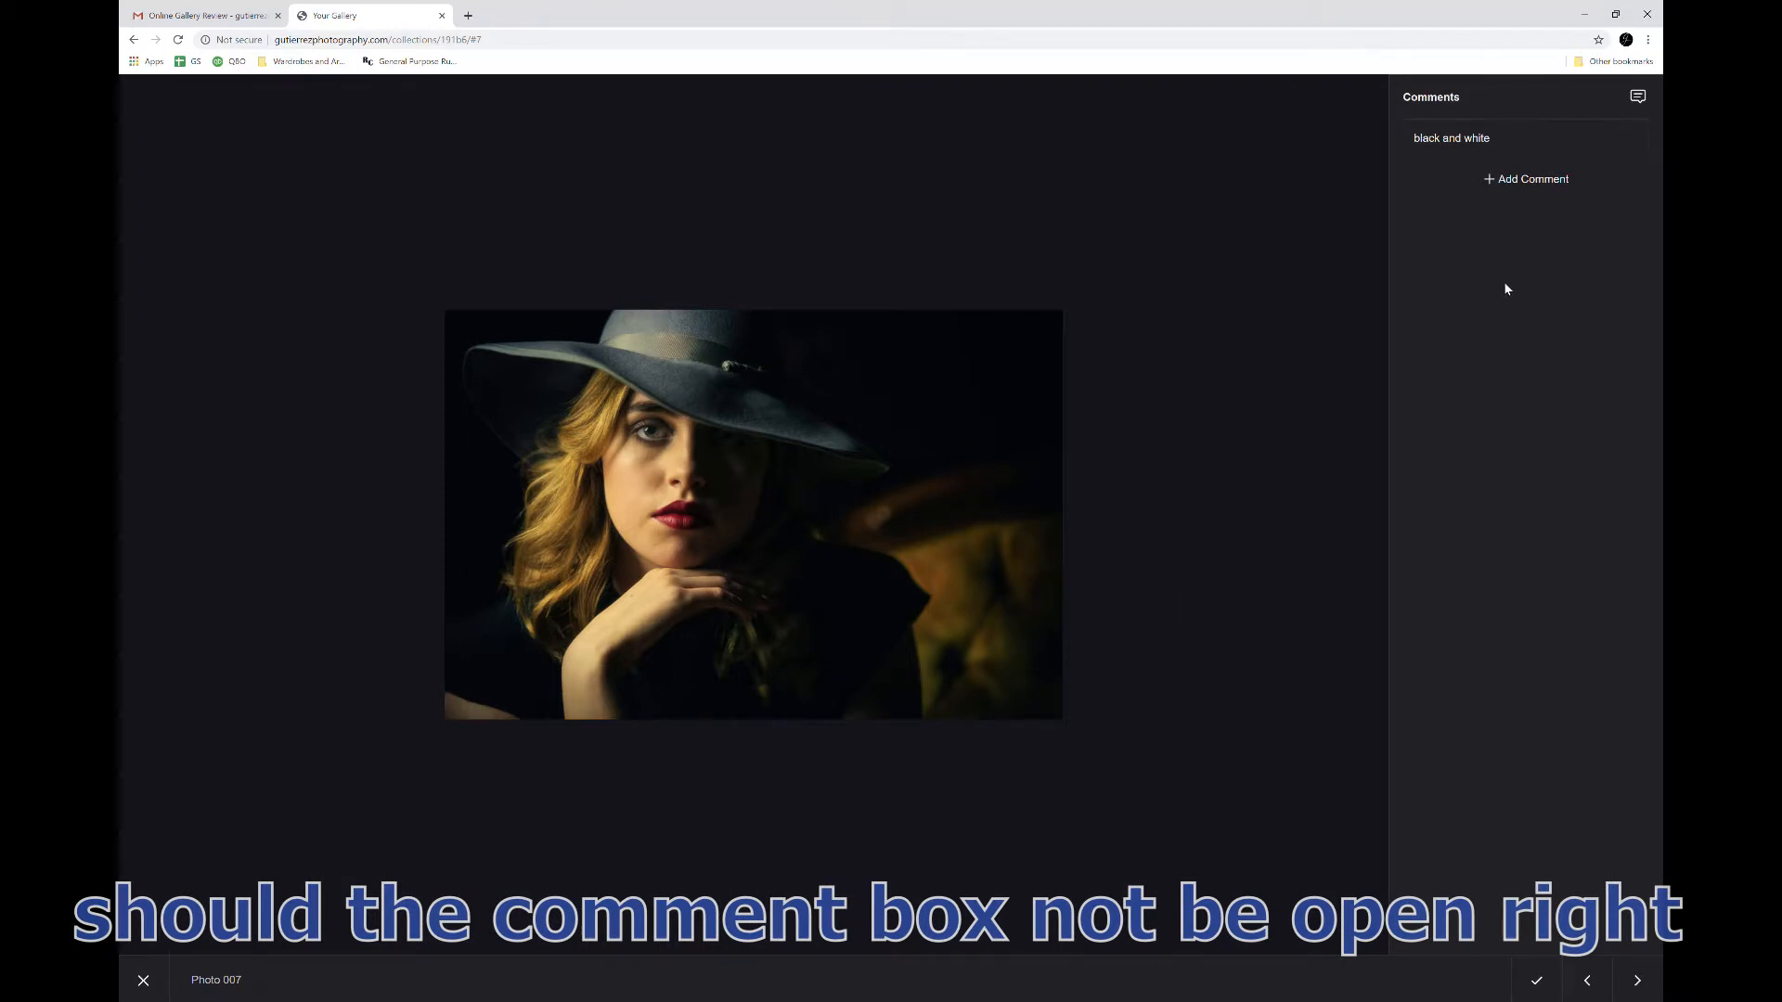
mouse_move(1619, 113)
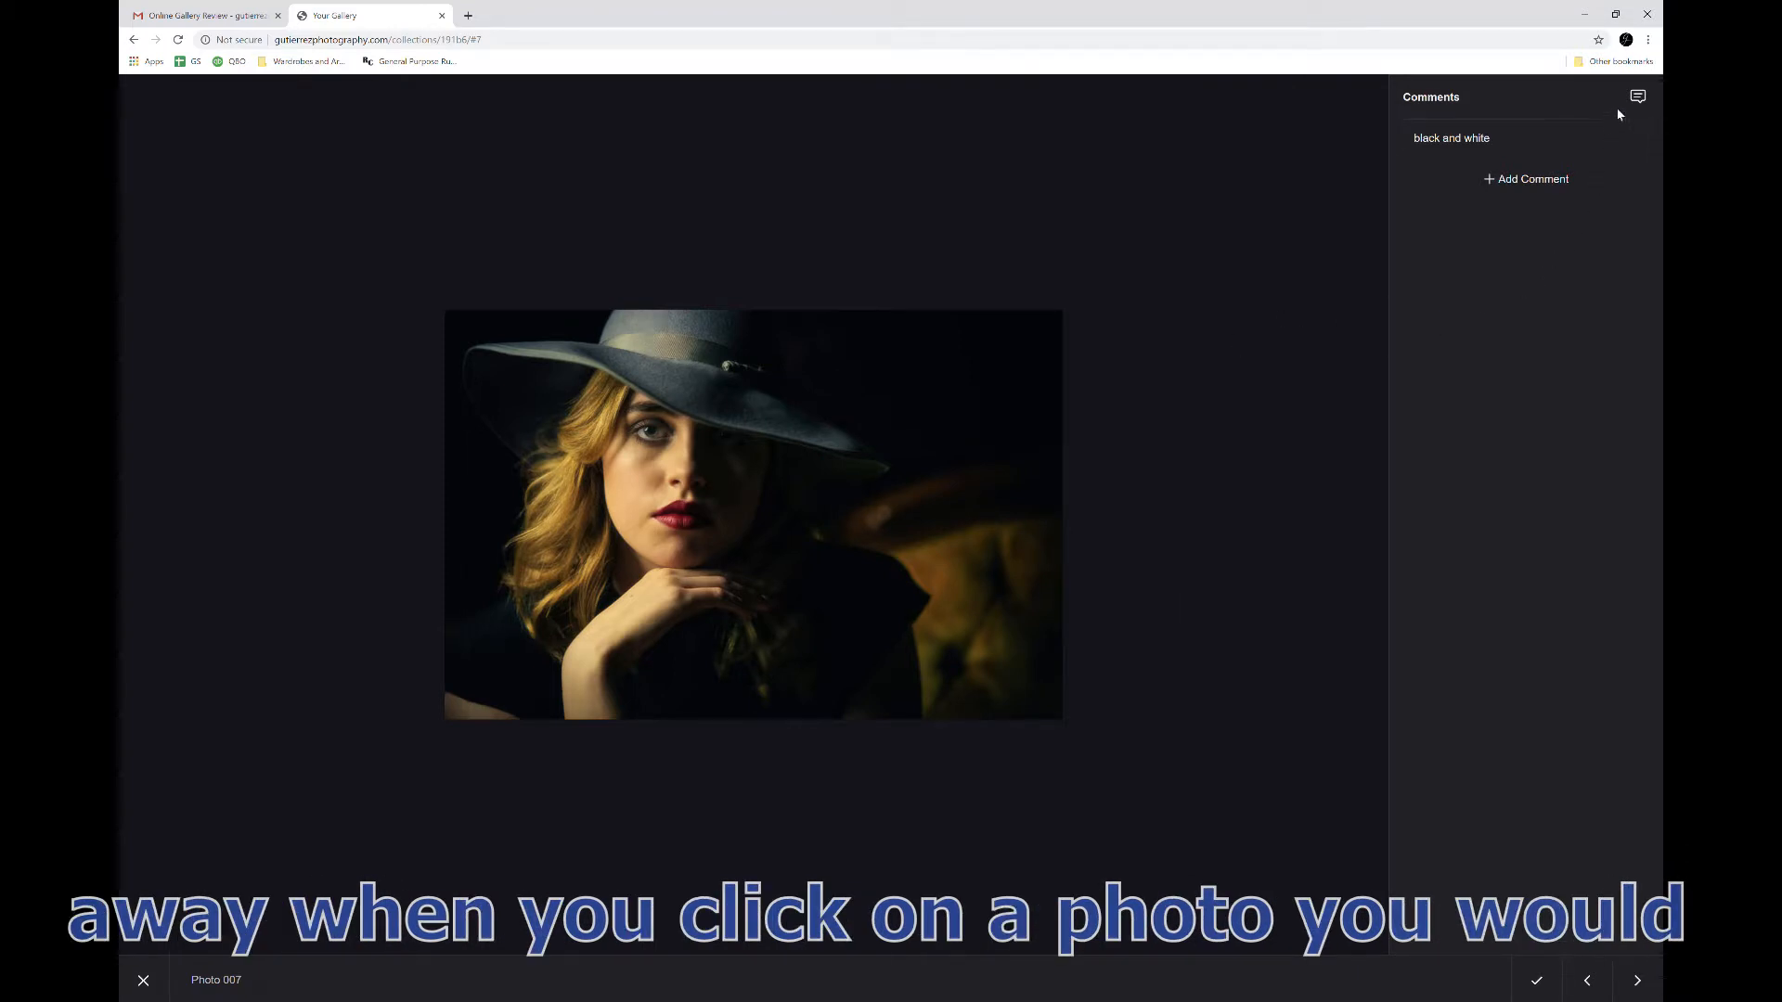
Hide and then show the comments panel for Photo 007 again
click(1637, 96)
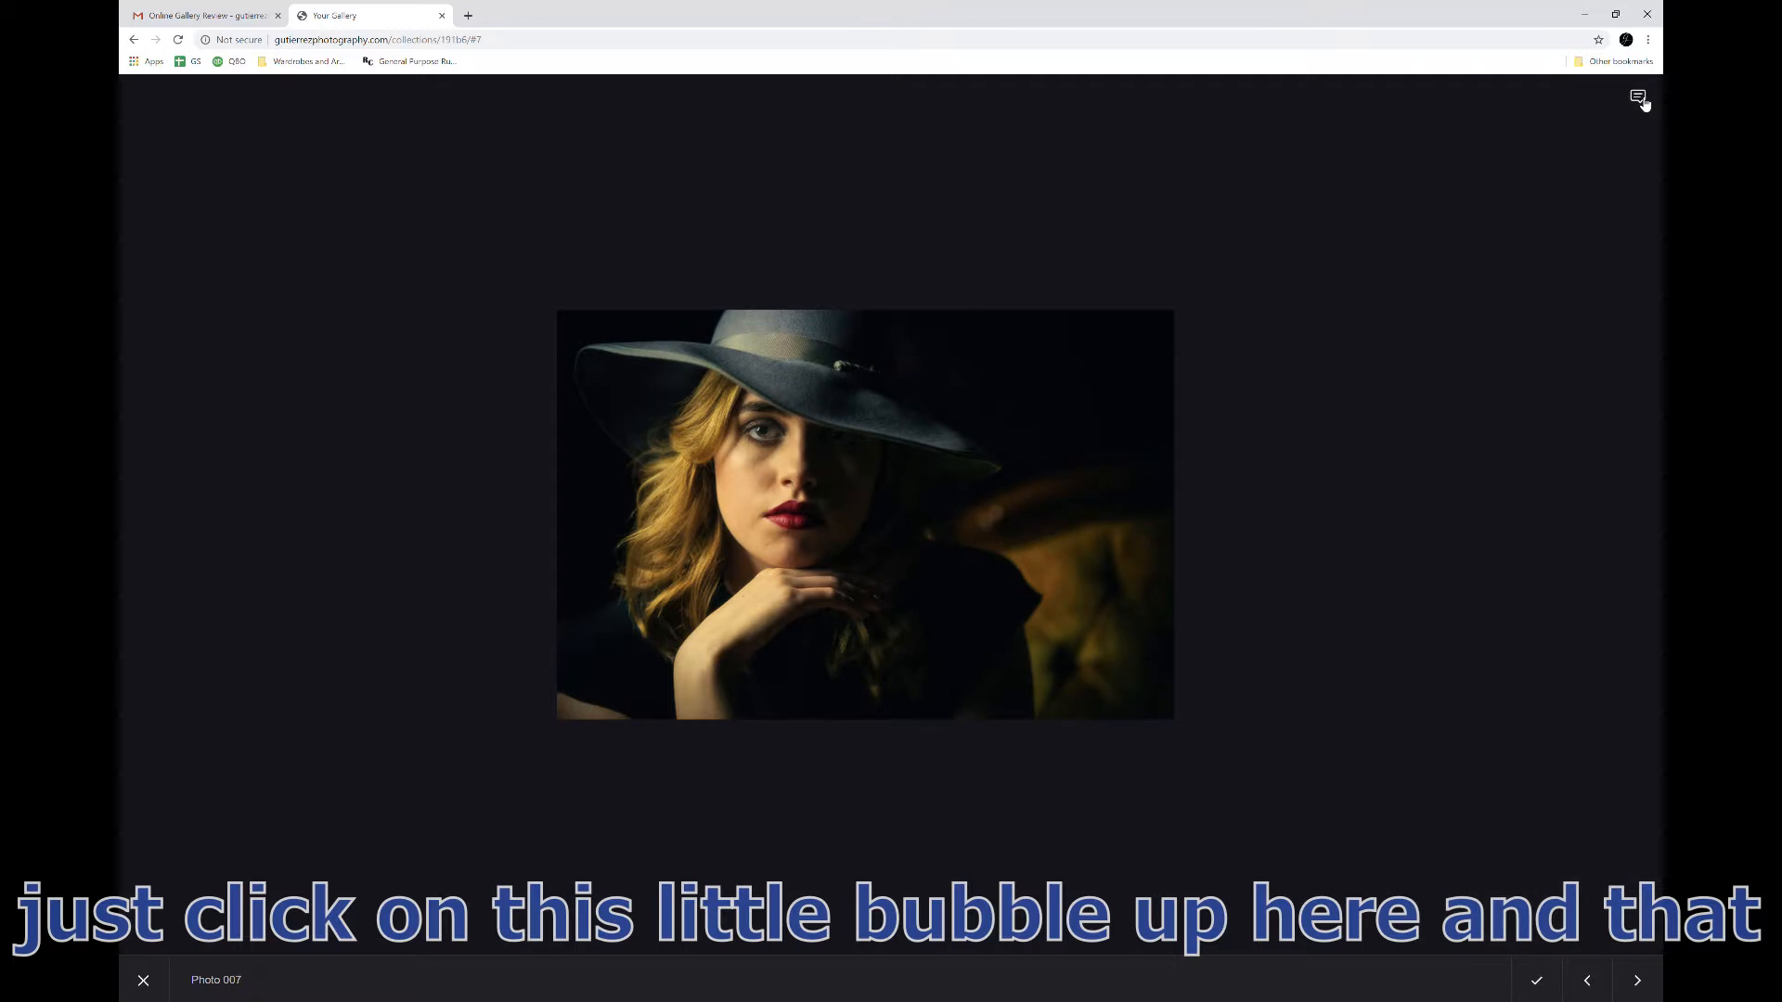
click(1638, 98)
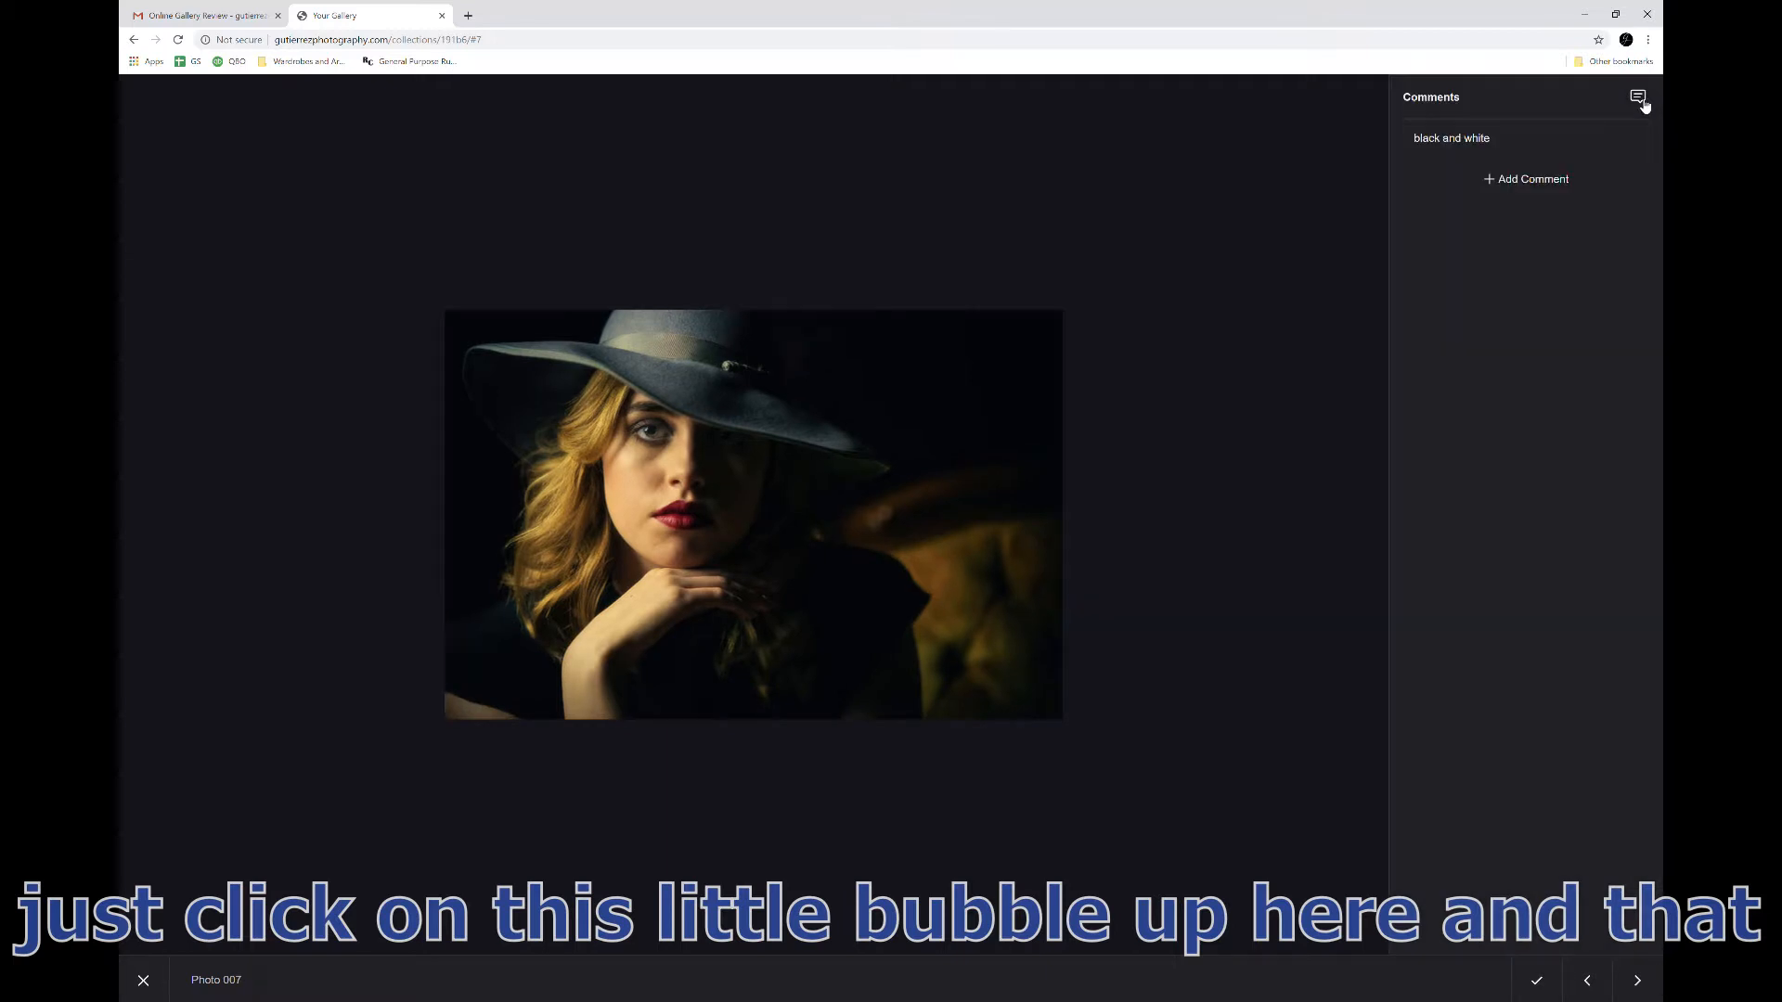
mouse_move(1492, 285)
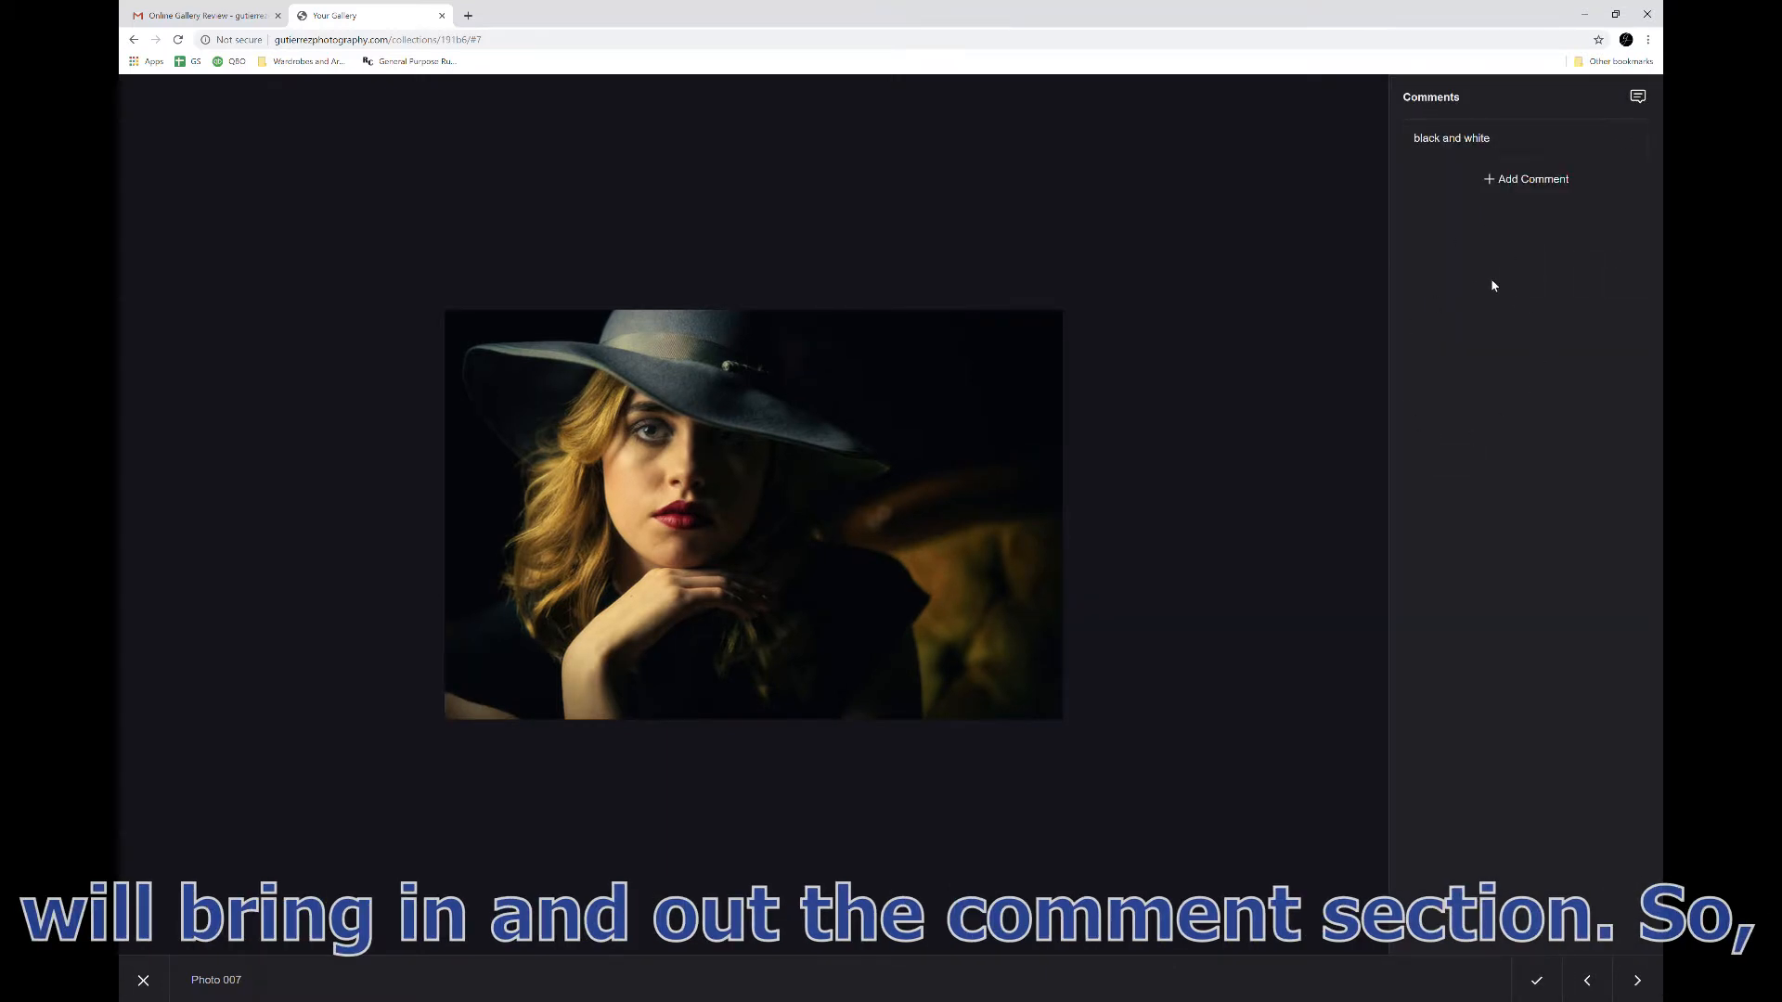
mouse_move(1414, 816)
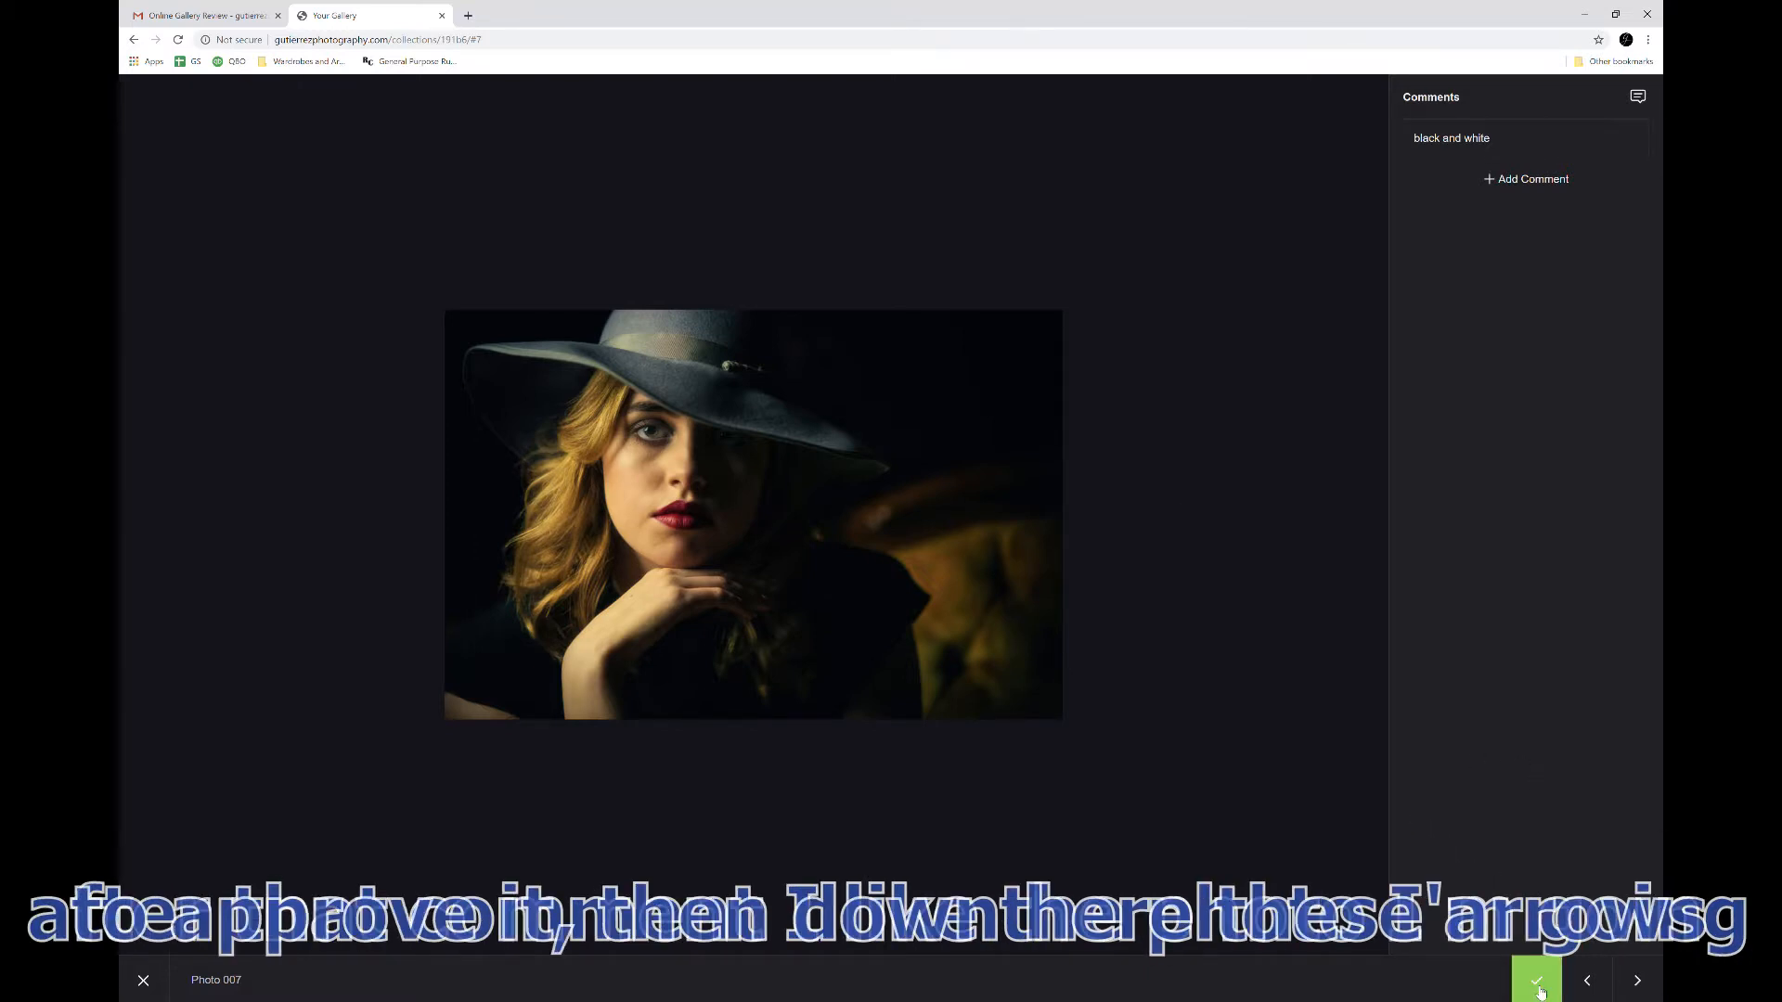
Approve Photo 007, move to Photo 008 of the dancer in red and approve it too
click(1537, 980)
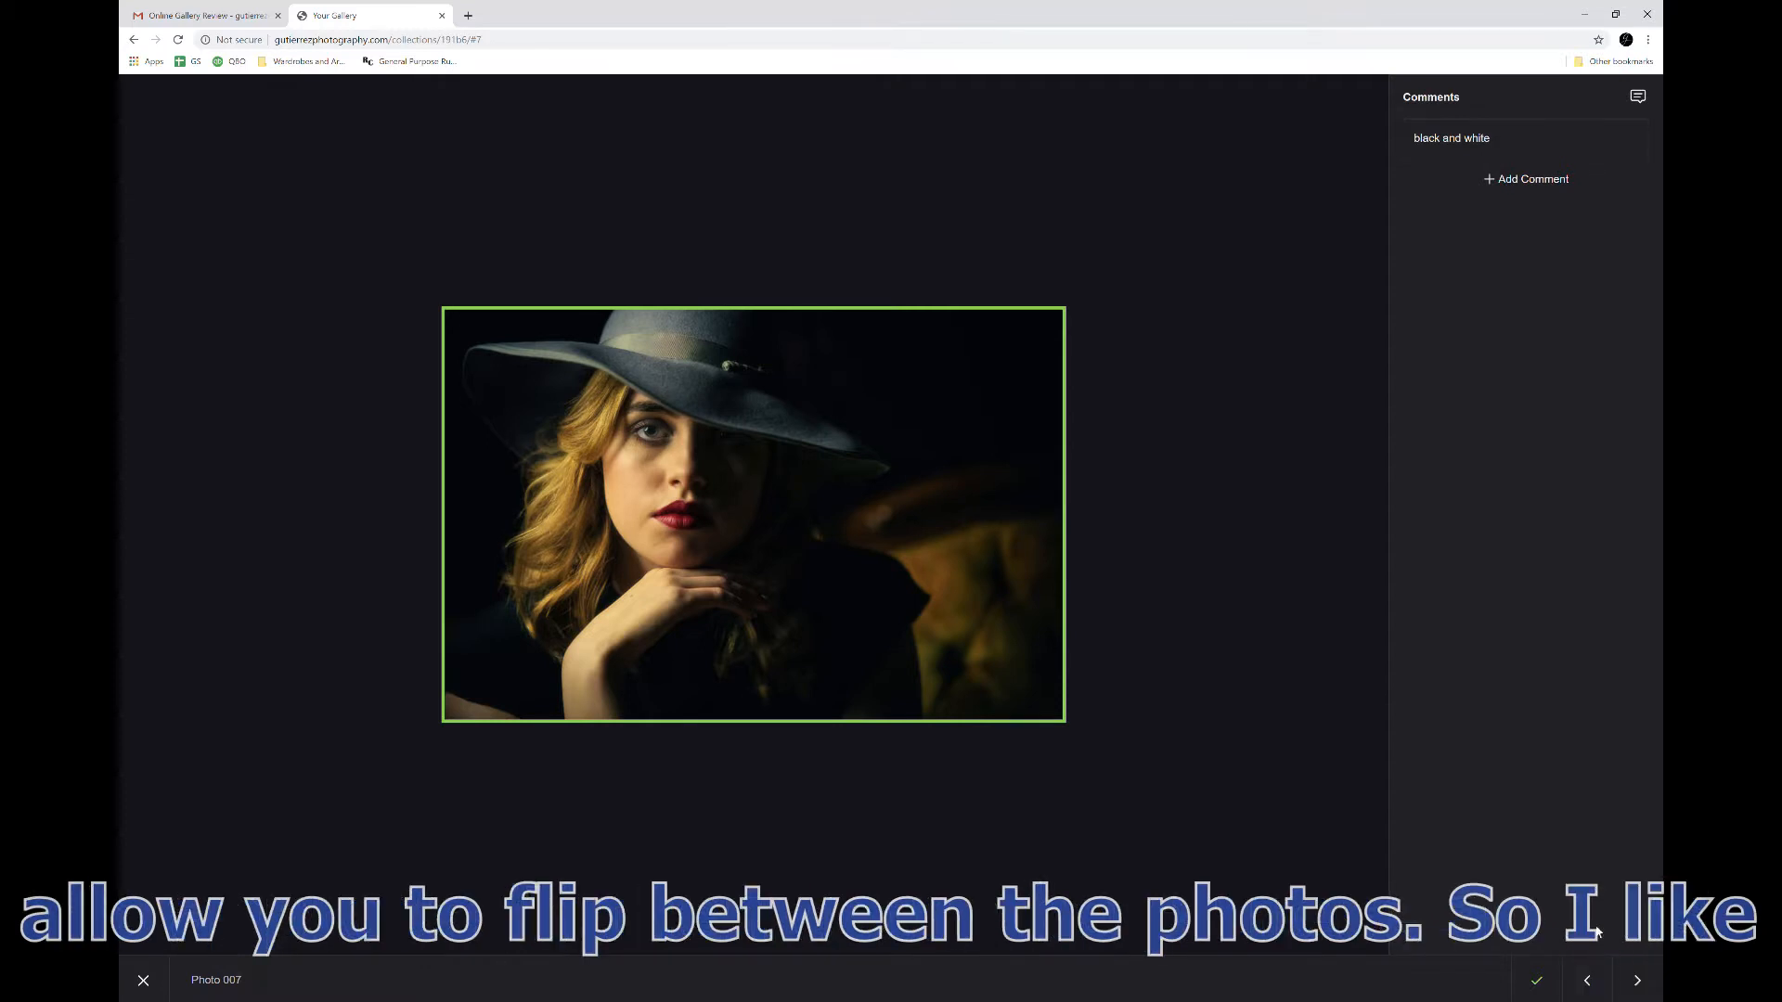
click(1635, 980)
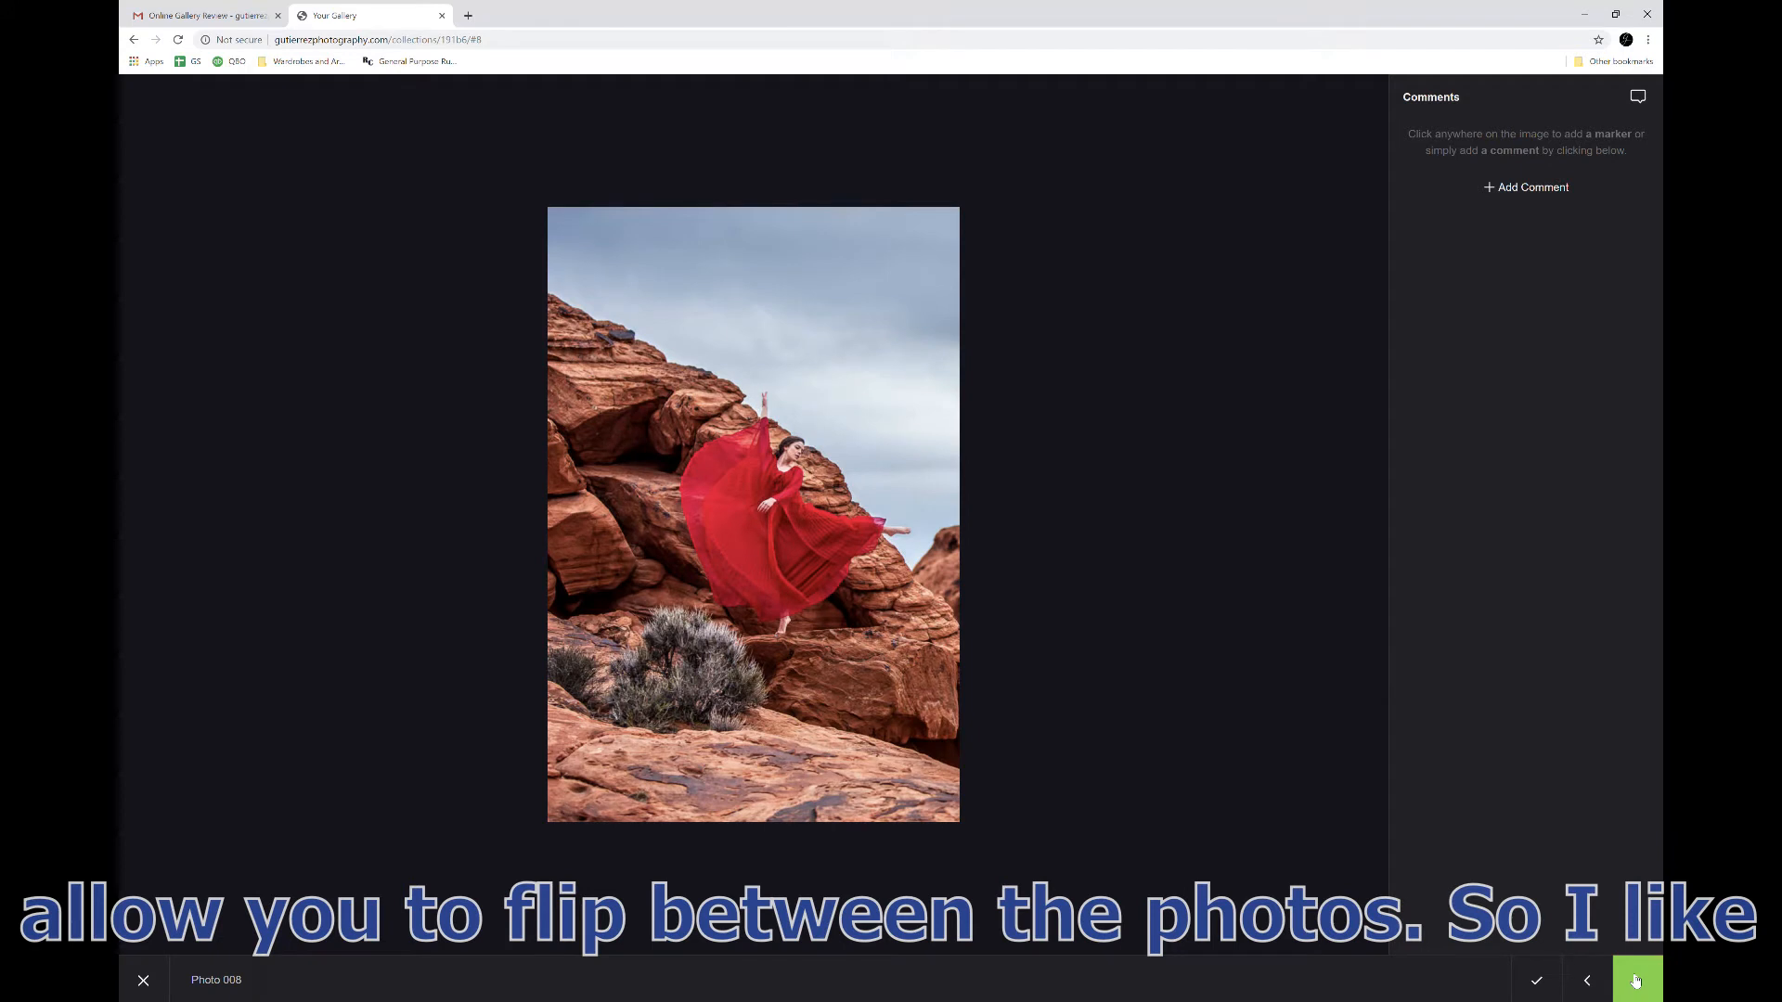
mouse_move(1557, 796)
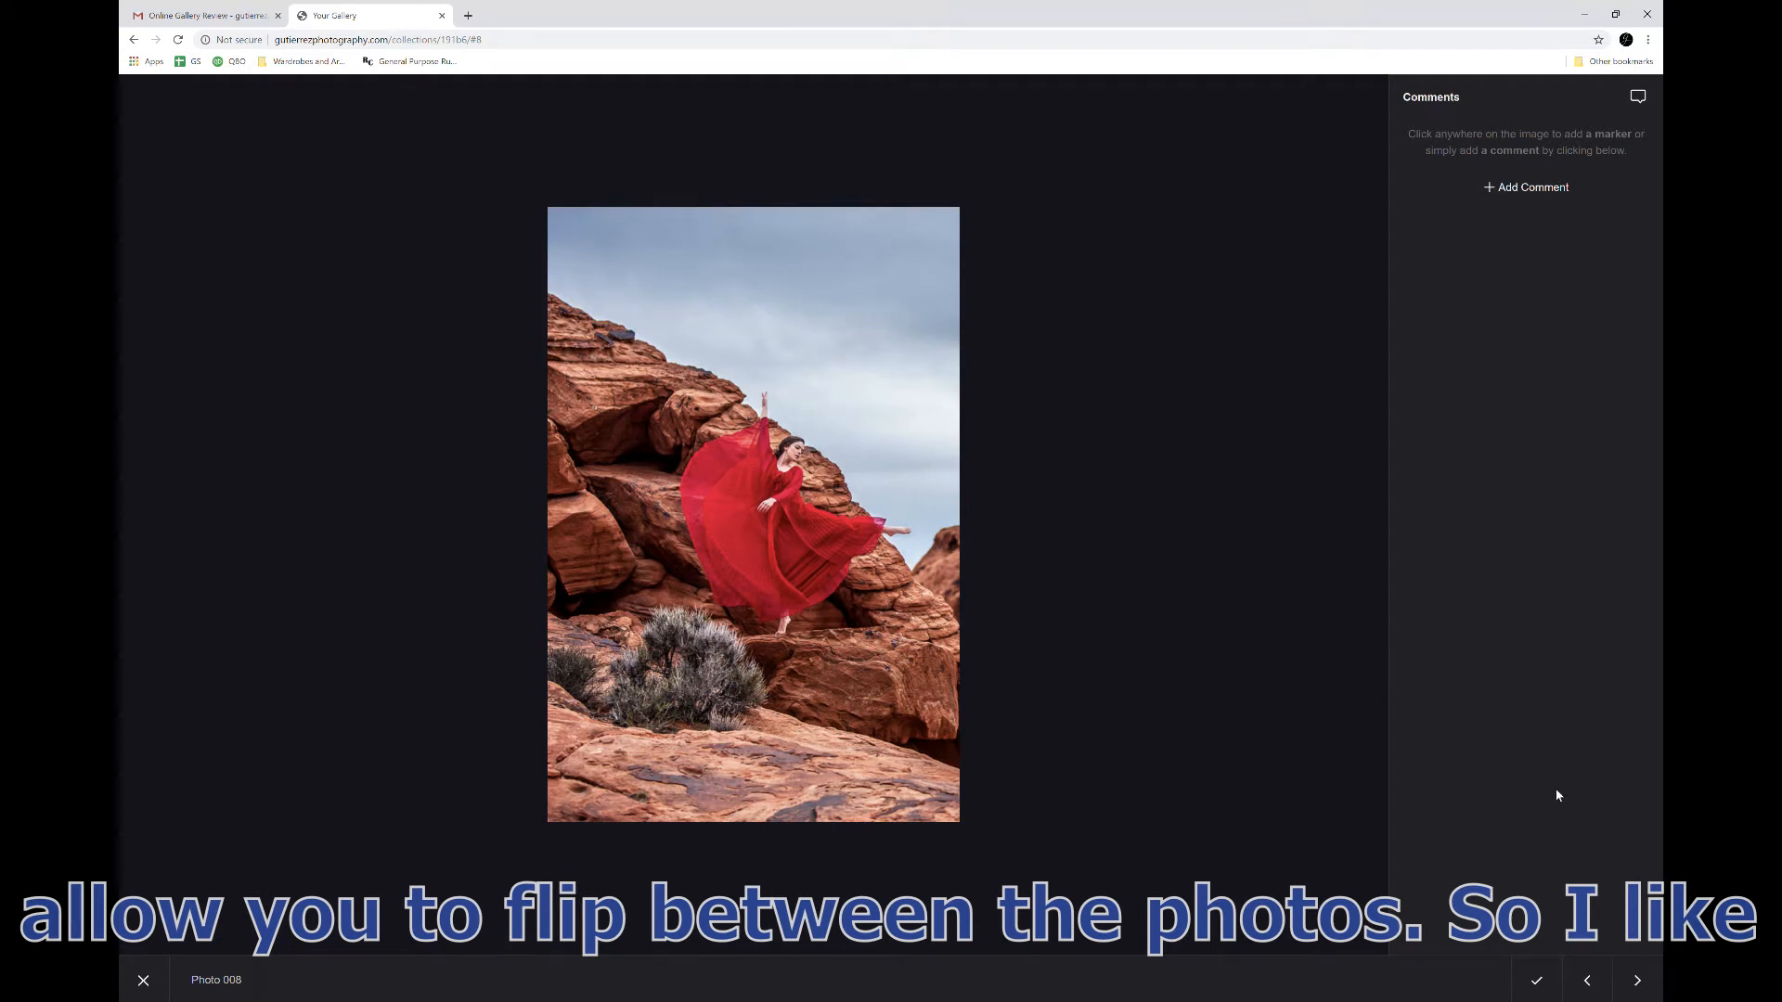
click(1535, 980)
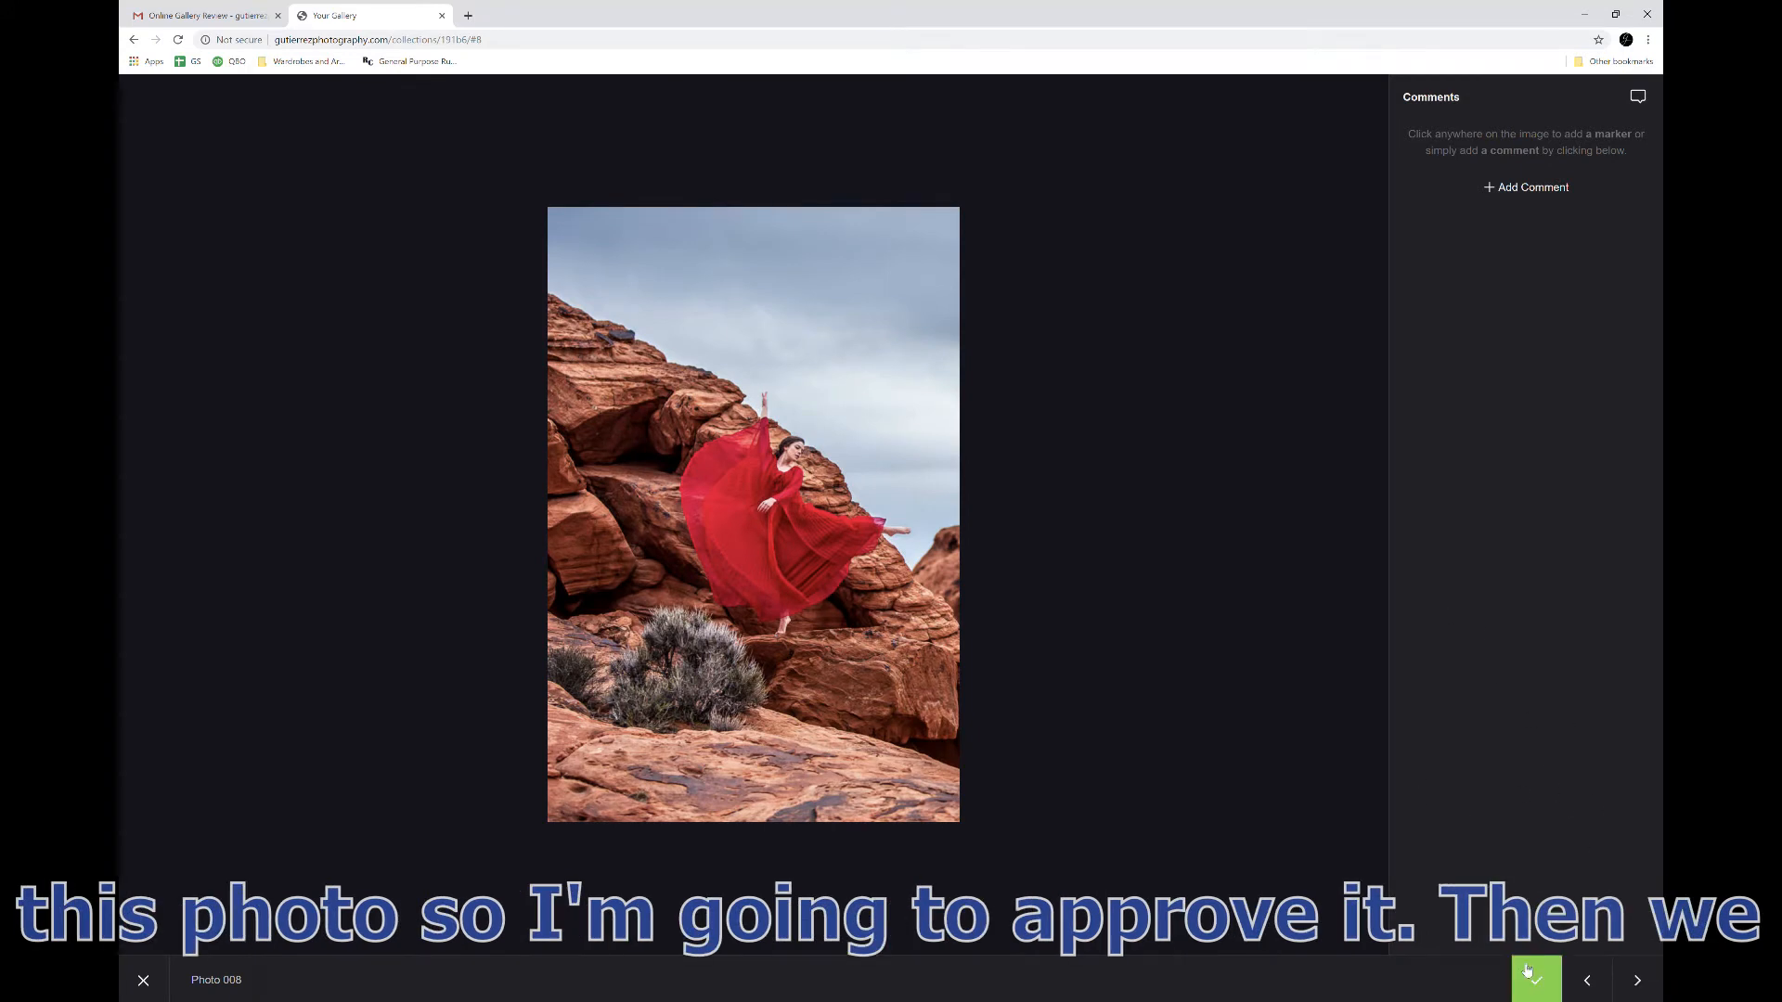
click(1534, 979)
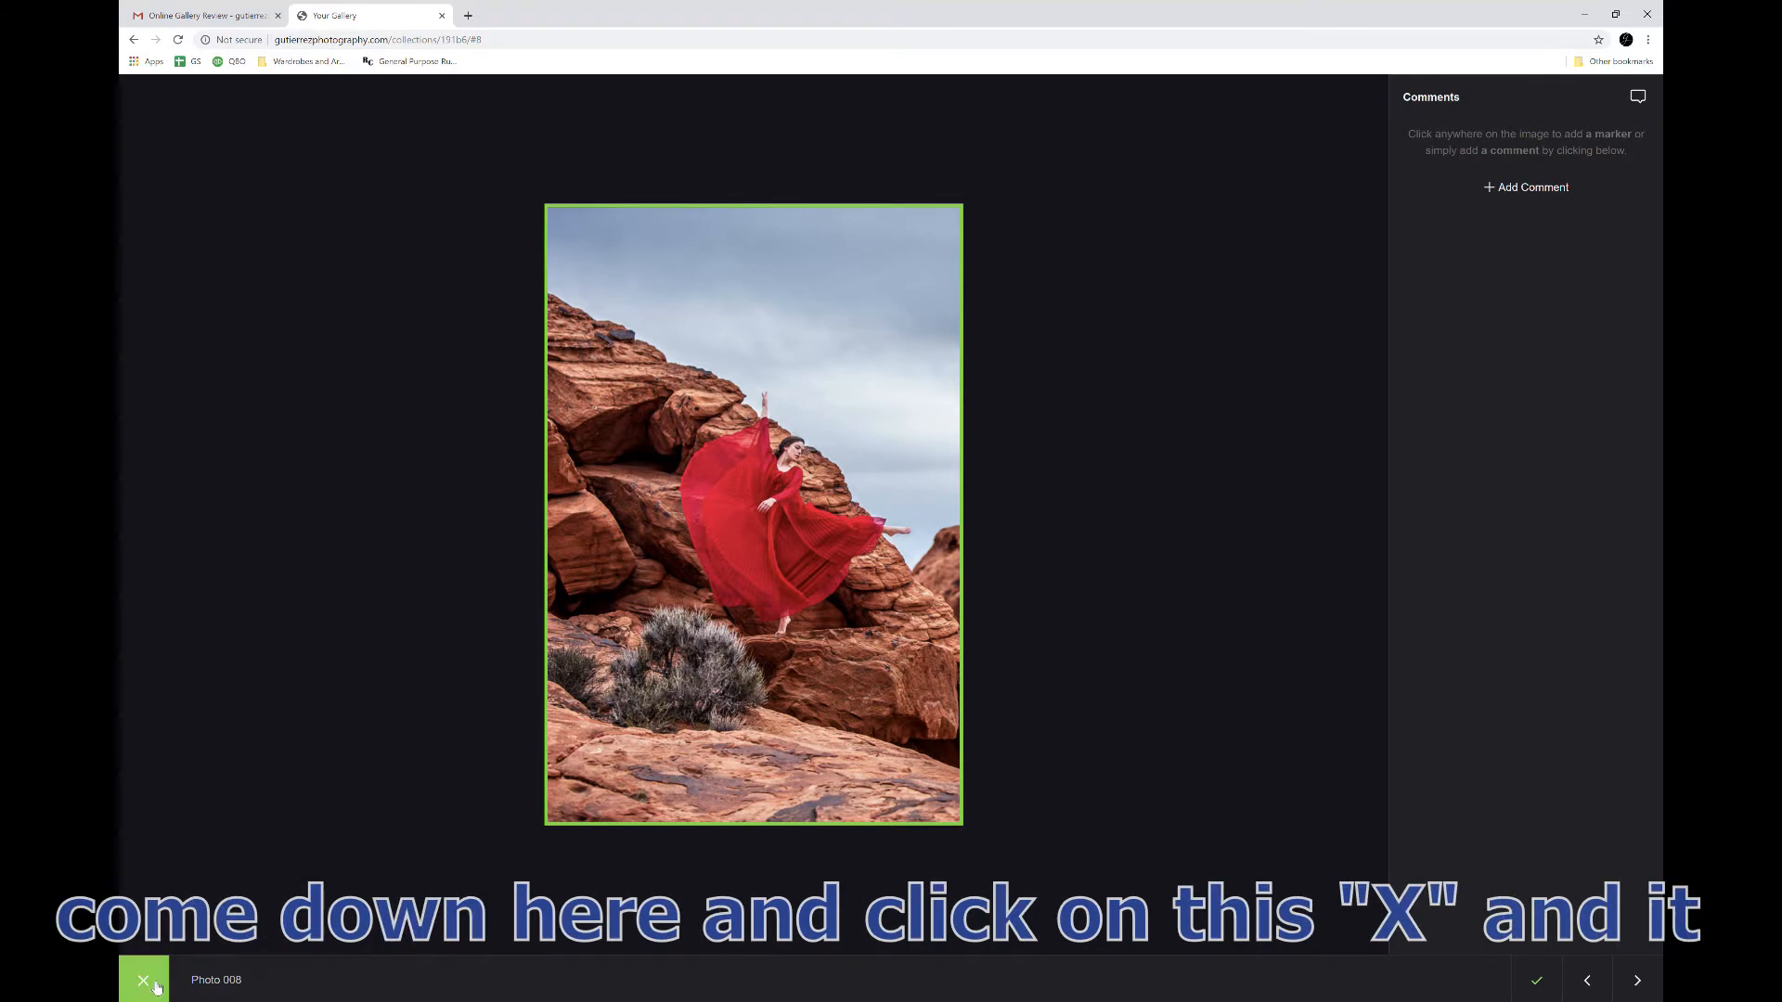
Return to the grid, send the selection and approve the three chosen photos to reach the Thank you confirmation
click(143, 980)
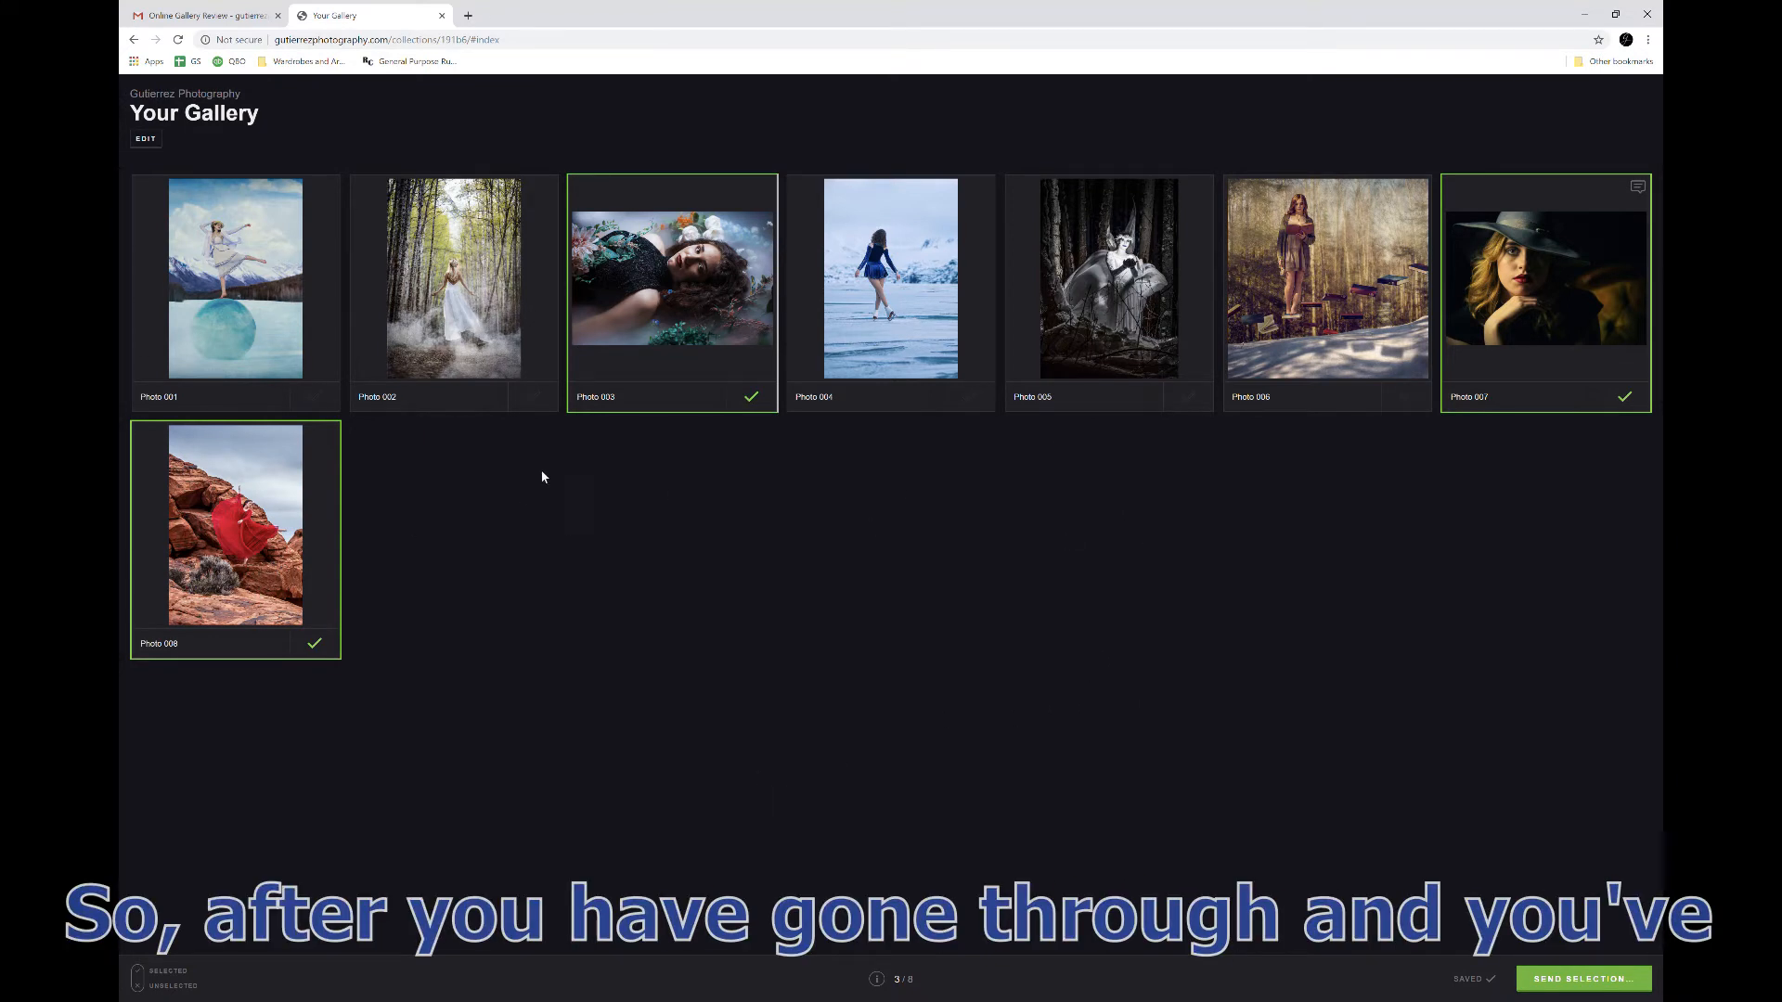
mouse_move(1540, 774)
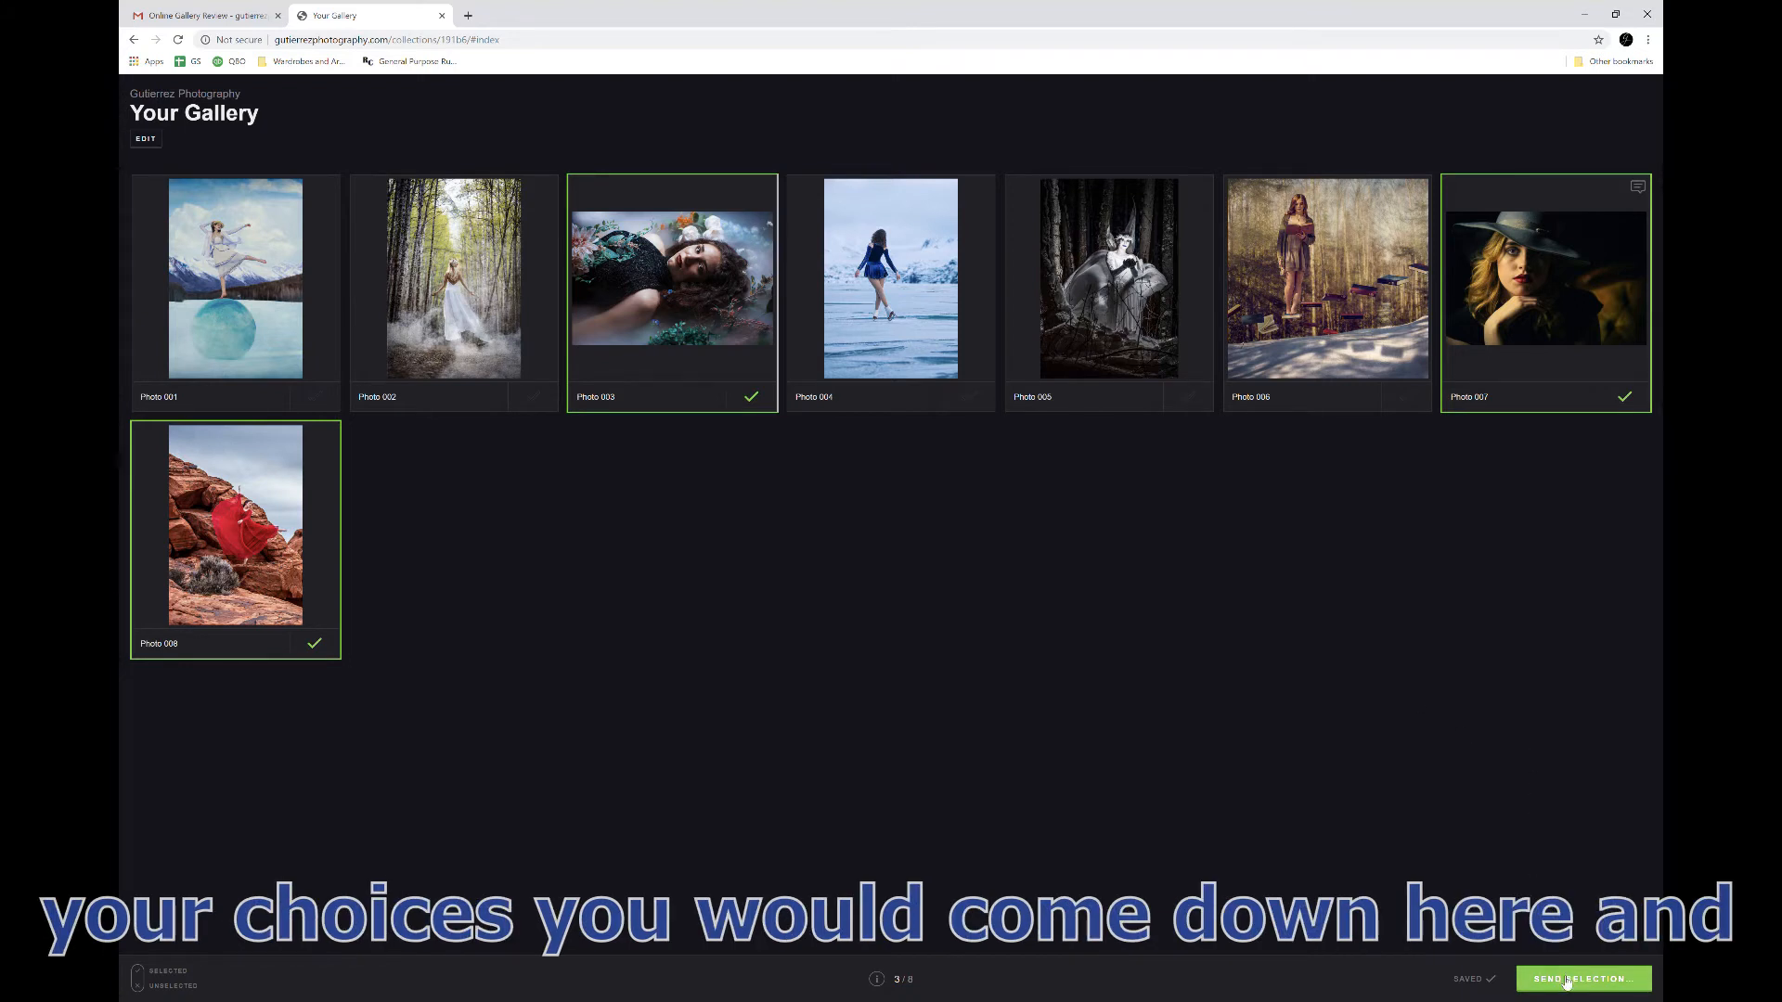
click(1581, 978)
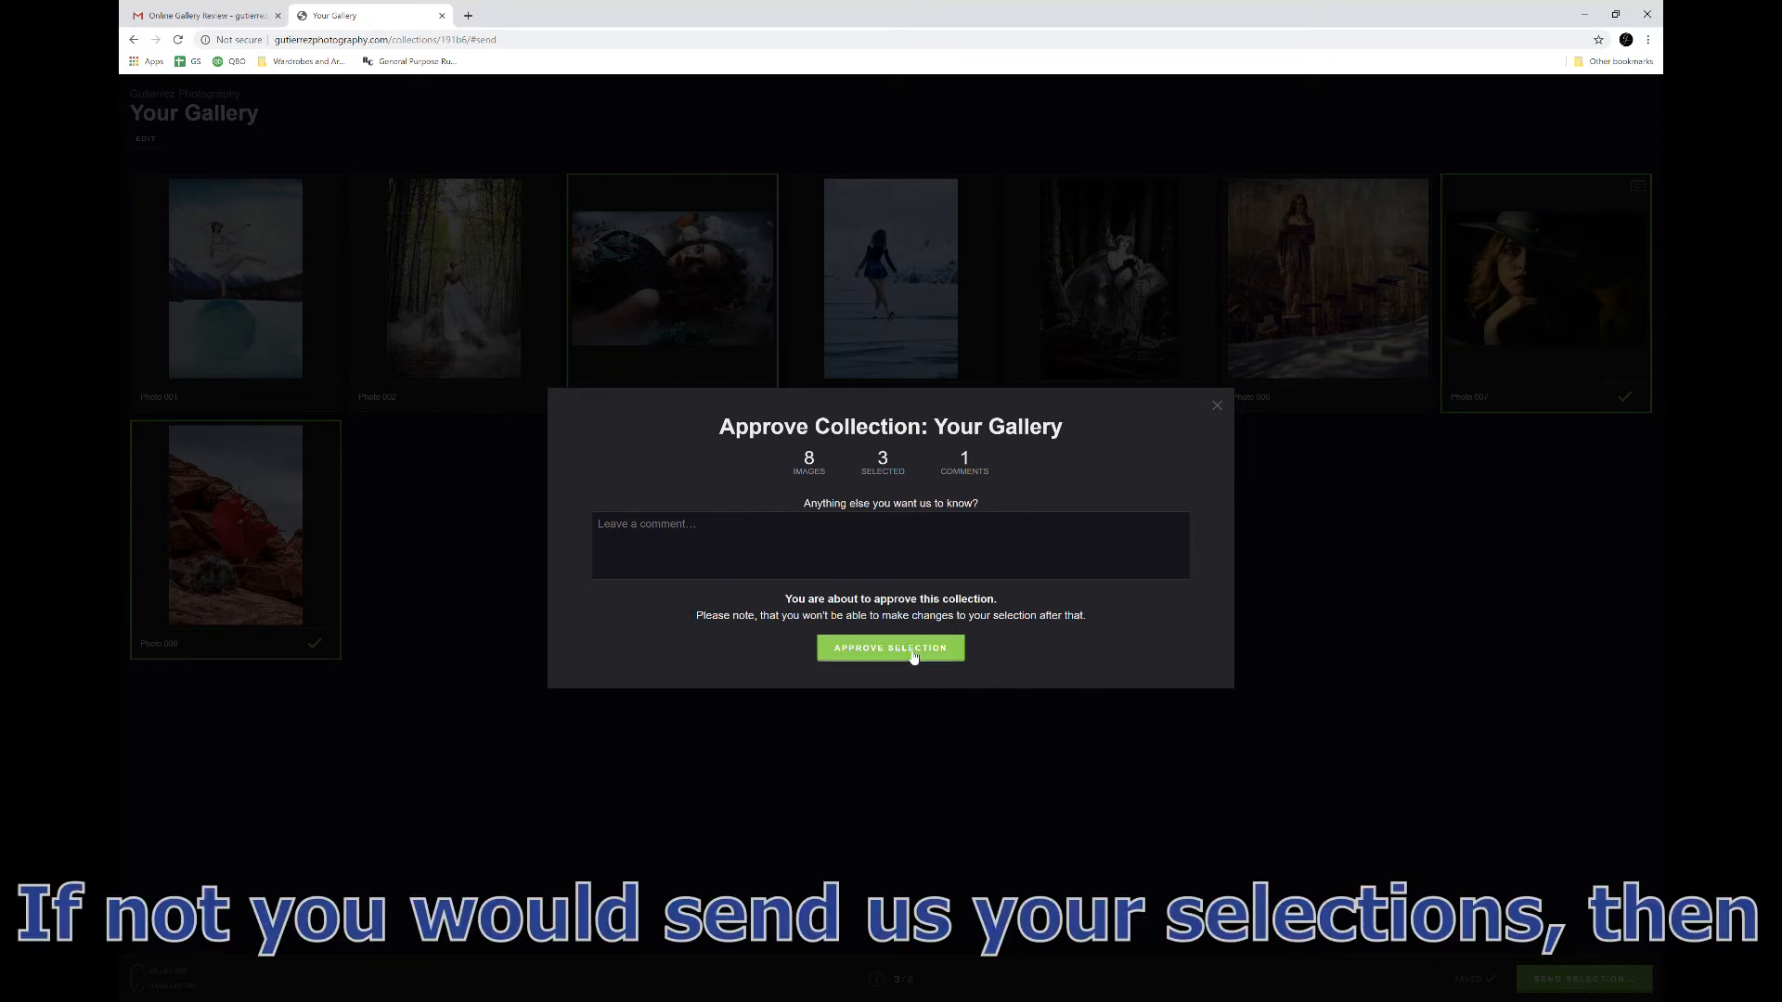
click(889, 648)
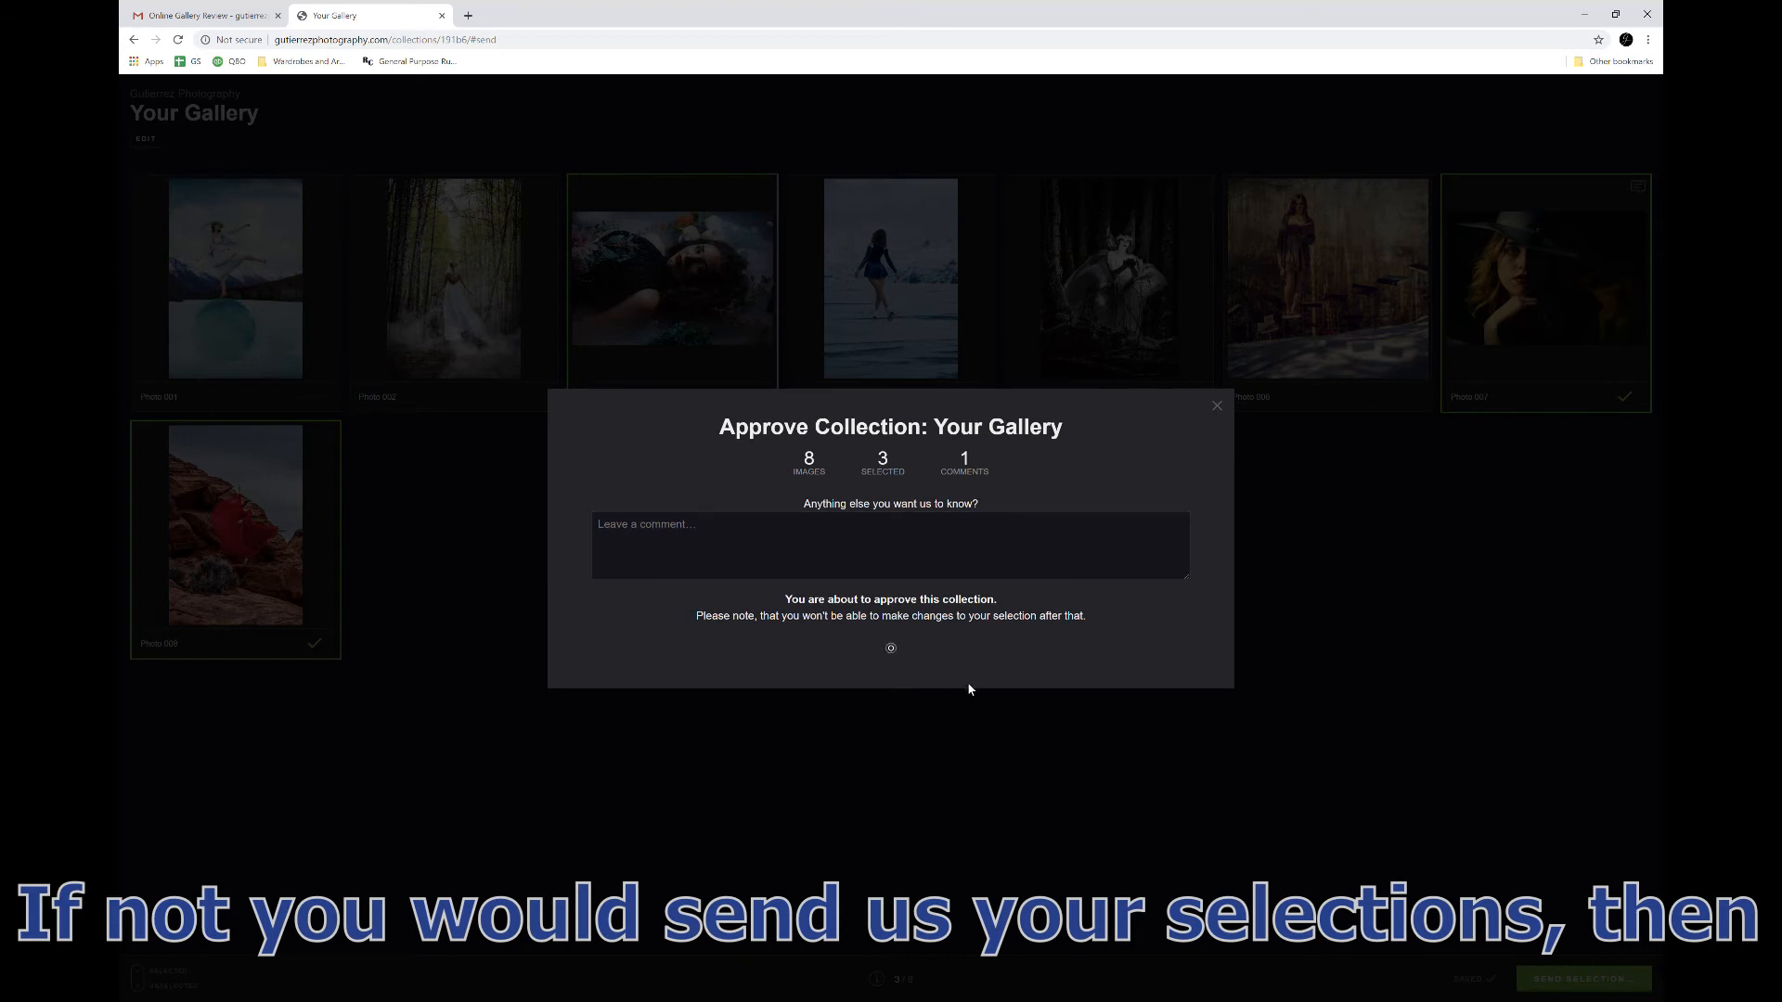
click(889, 648)
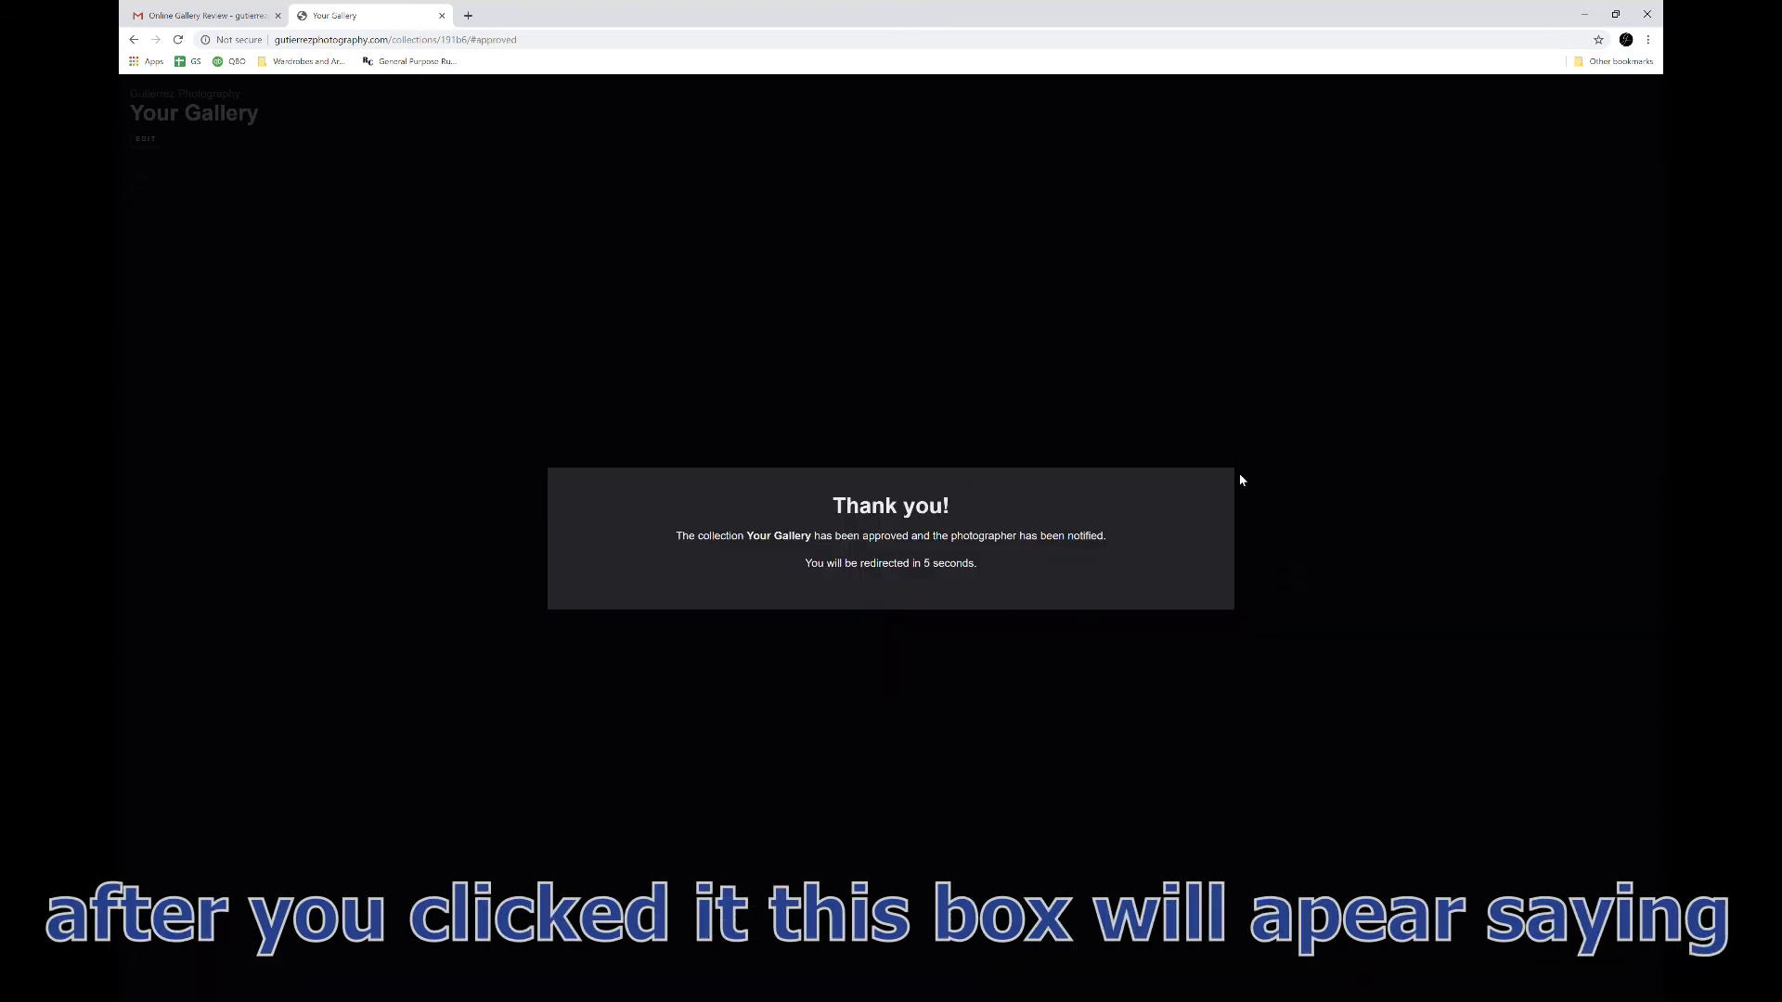